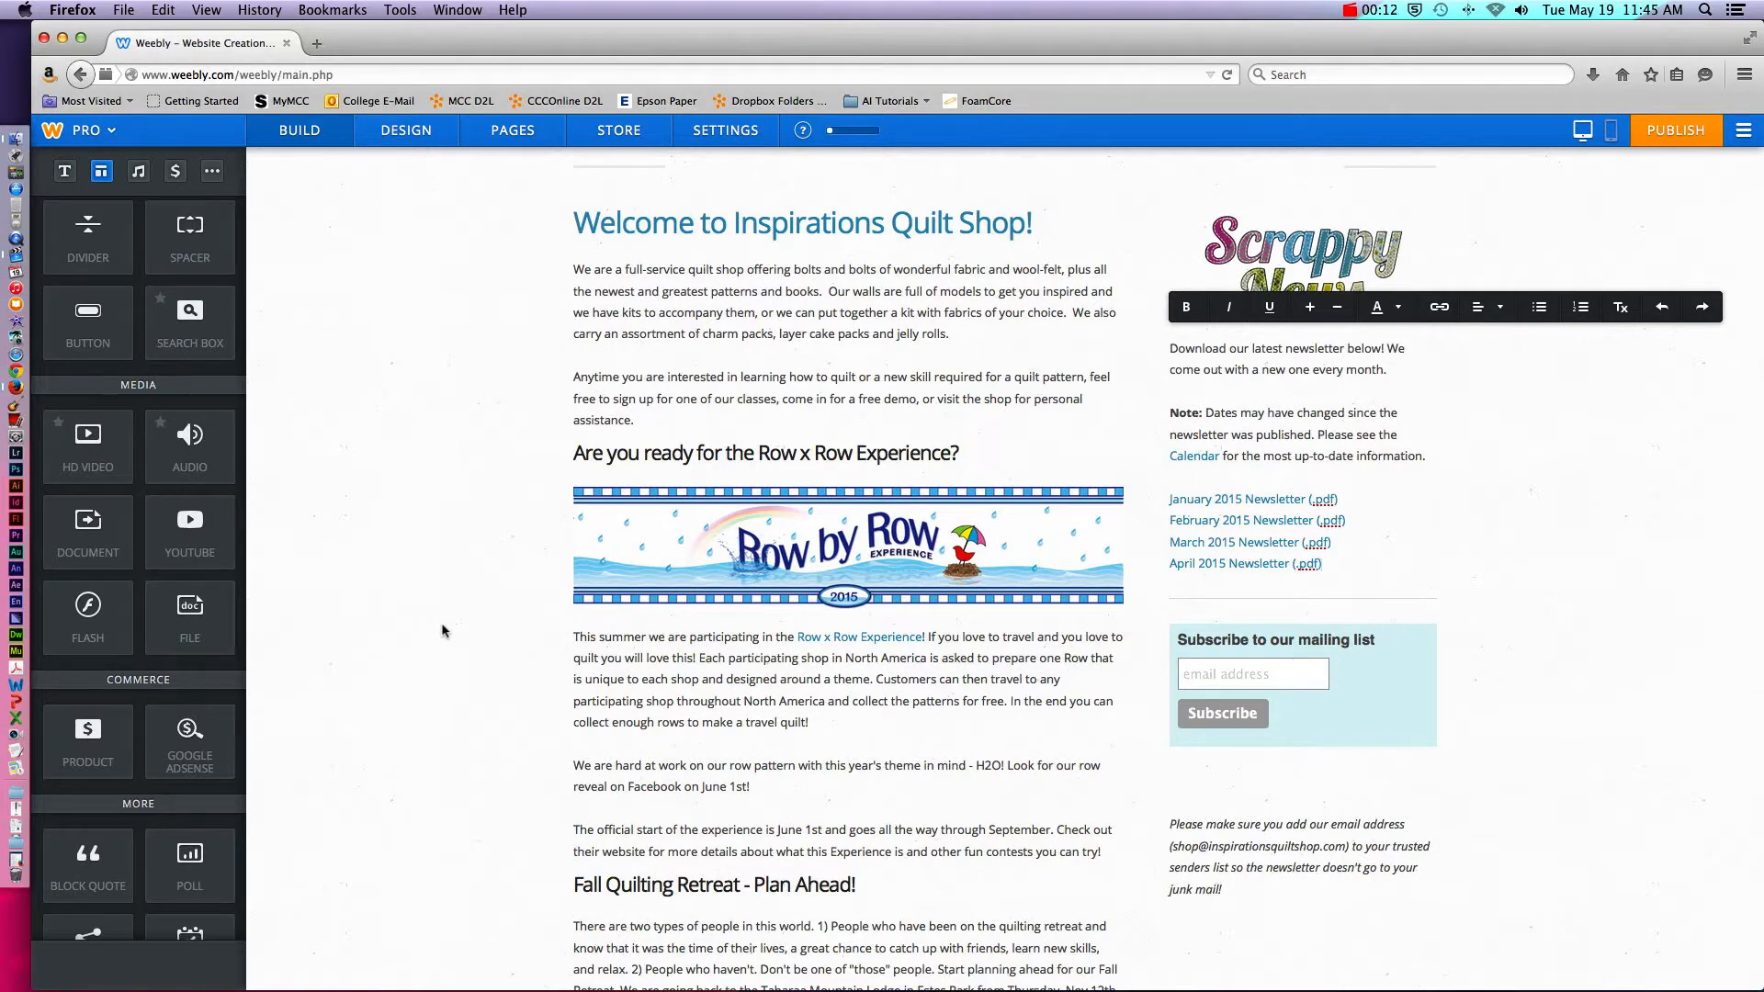
Add a 'May 2015 Newsletter (.pdf)' line below the April 2015 entry in the Scrappy News list
click(1277, 582)
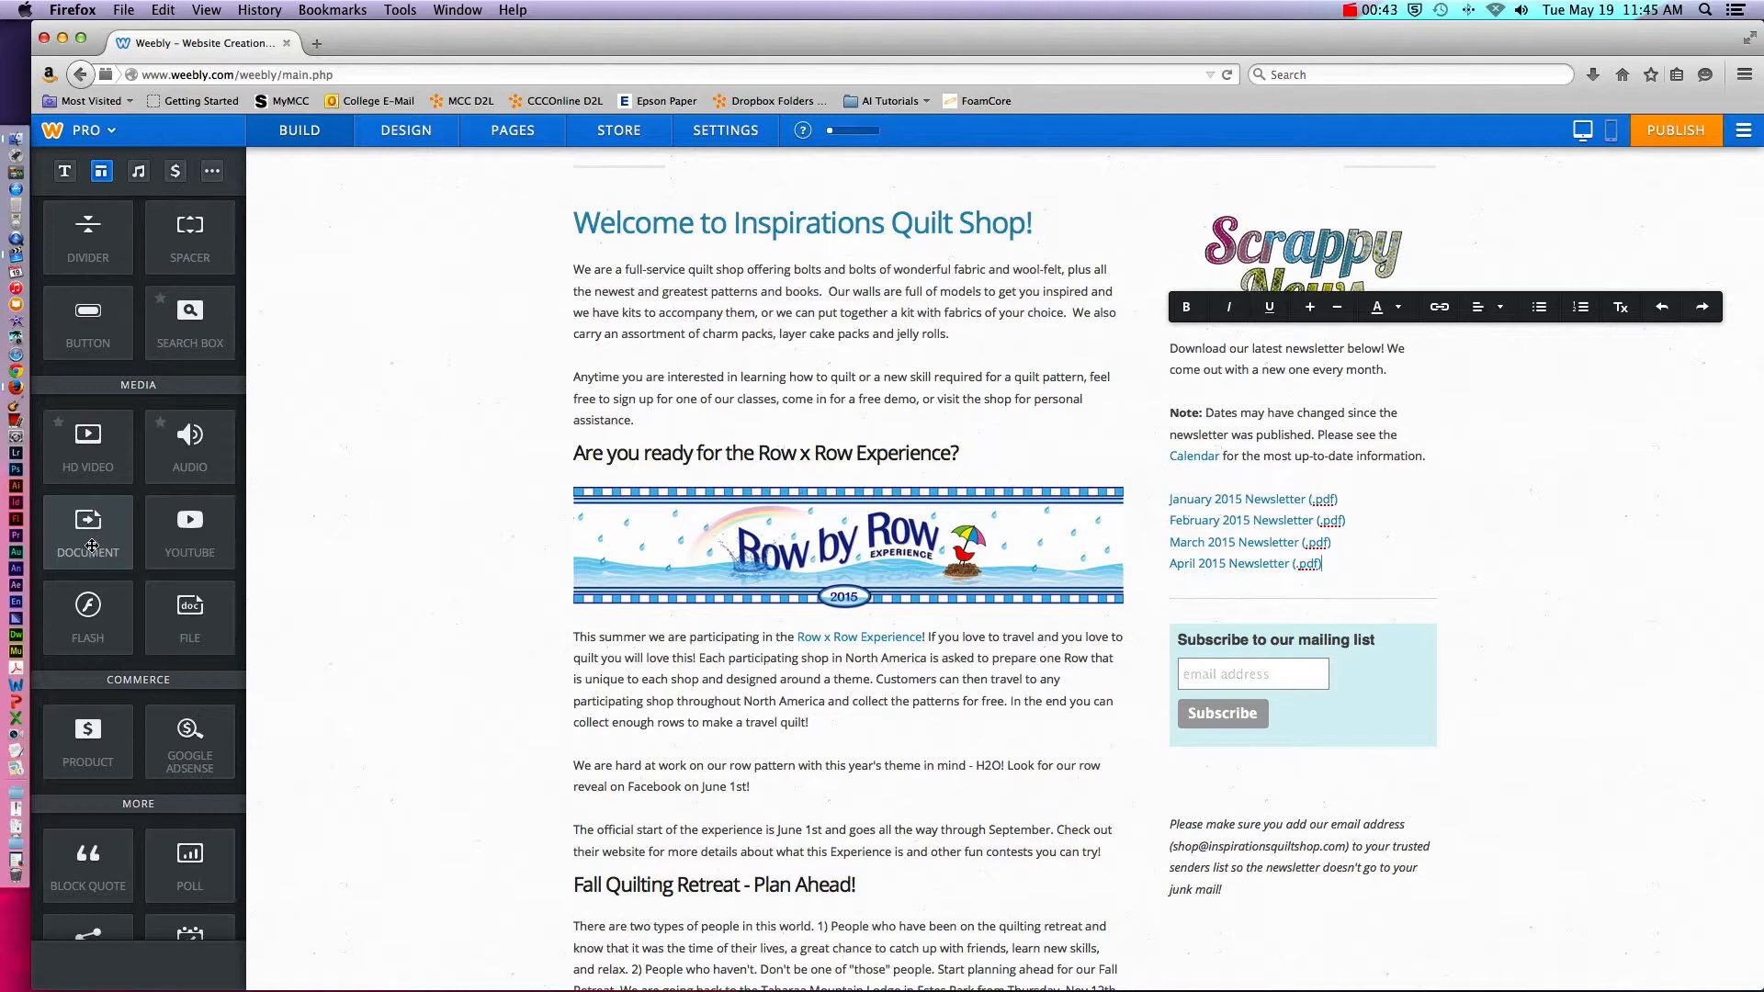
mouse_move(189, 619)
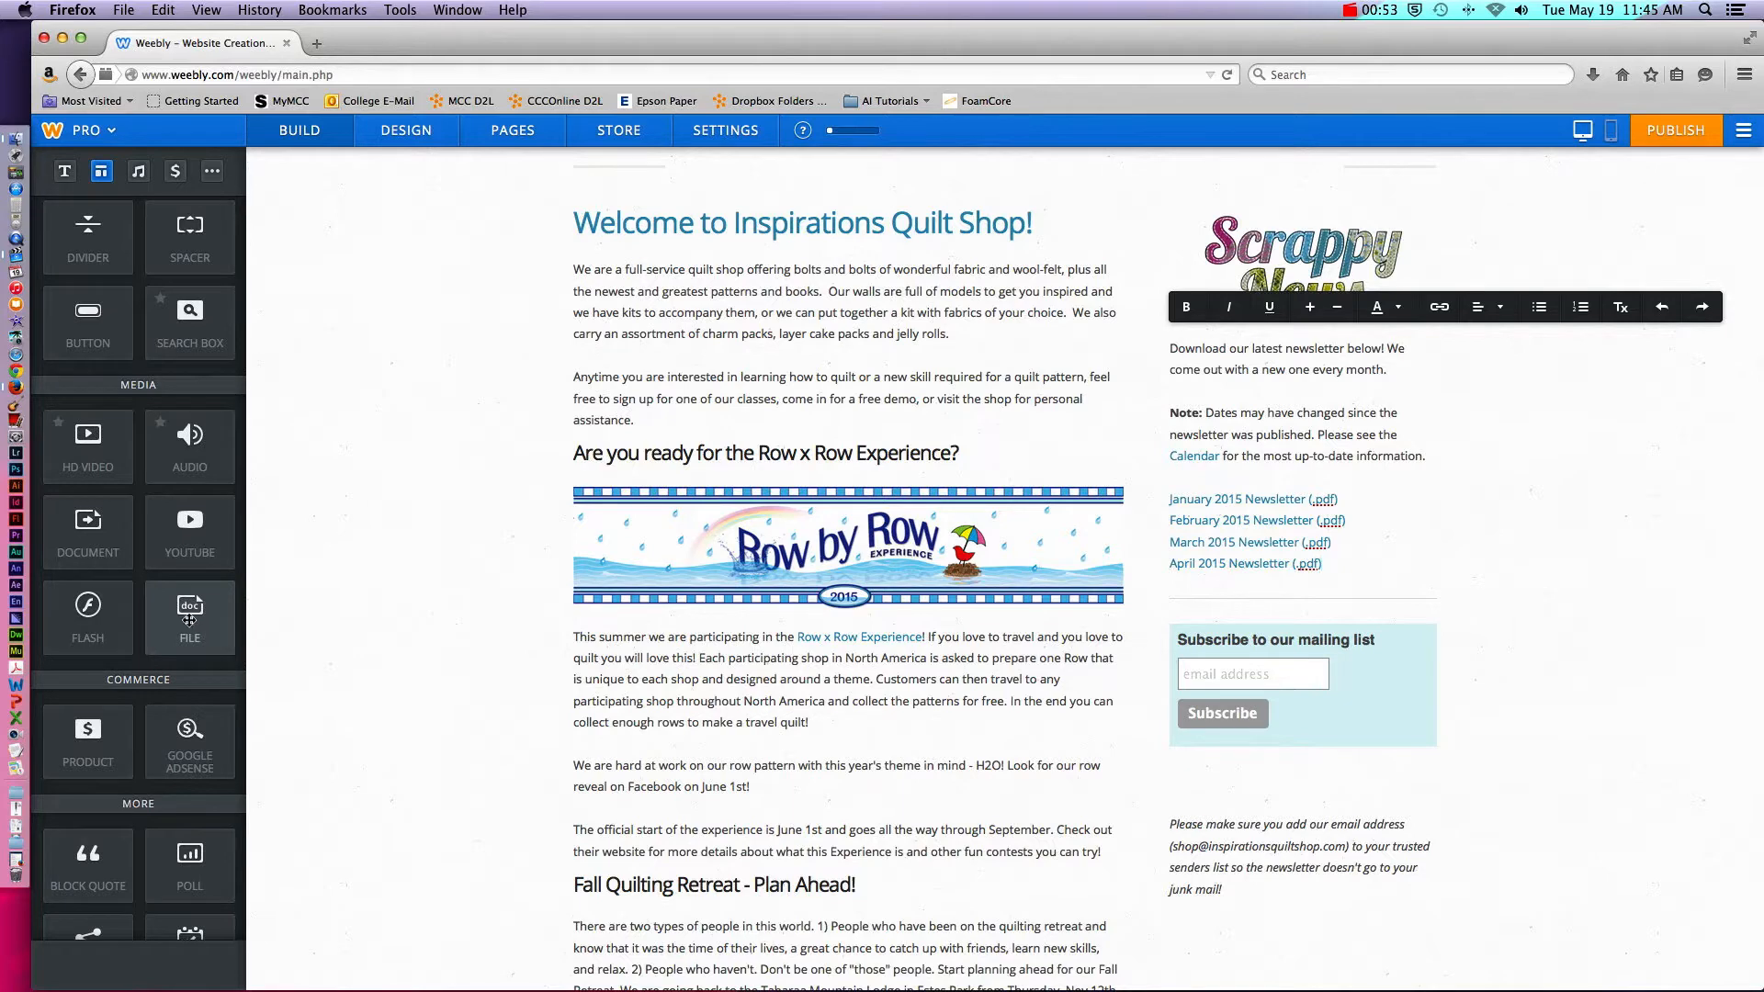
scroll(down, 3)
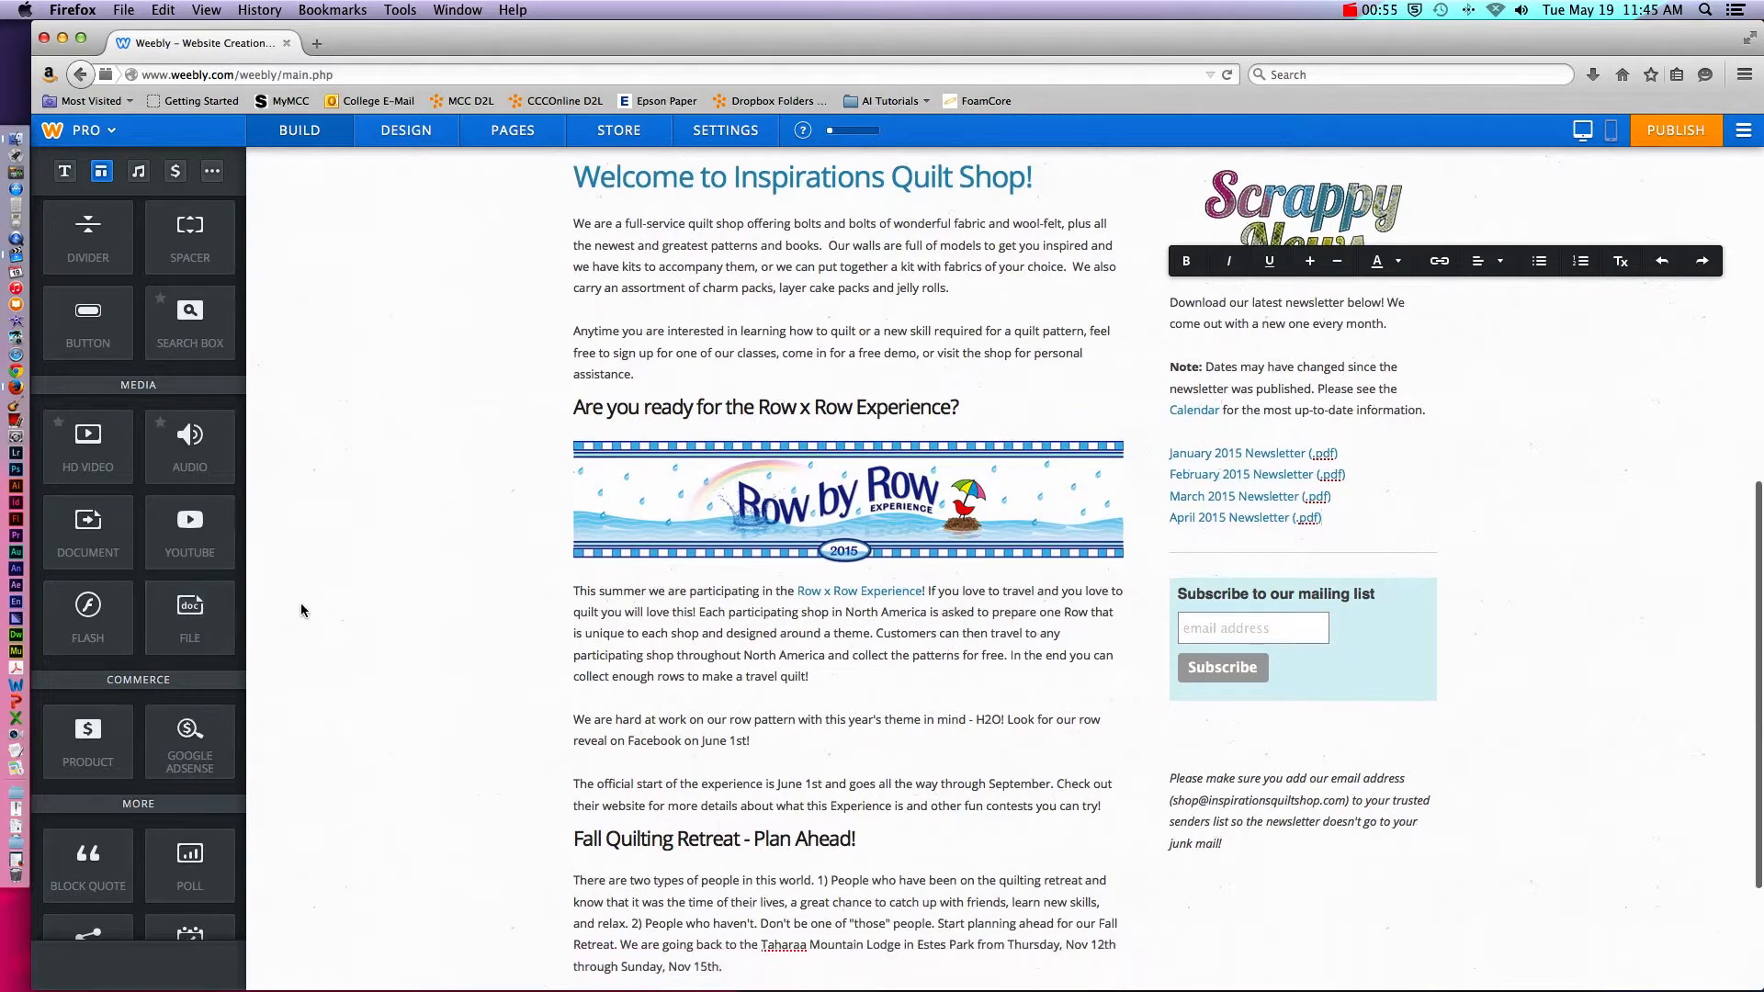
scroll(down, 3)
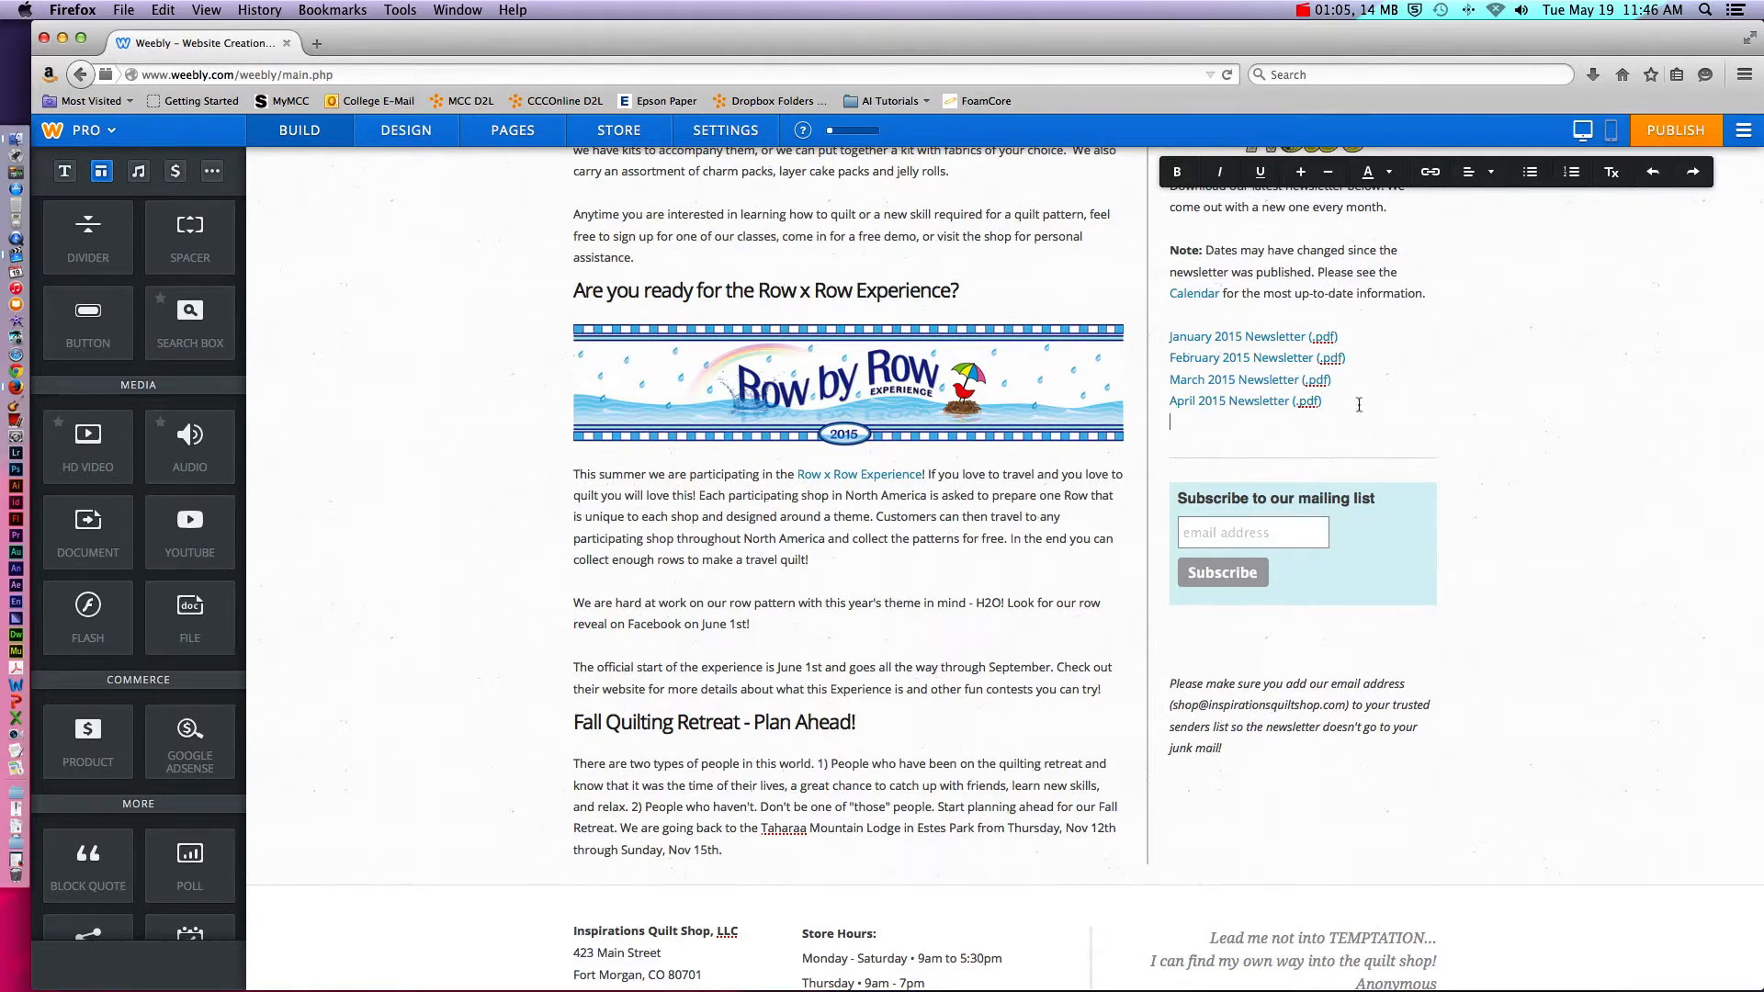
text(M)
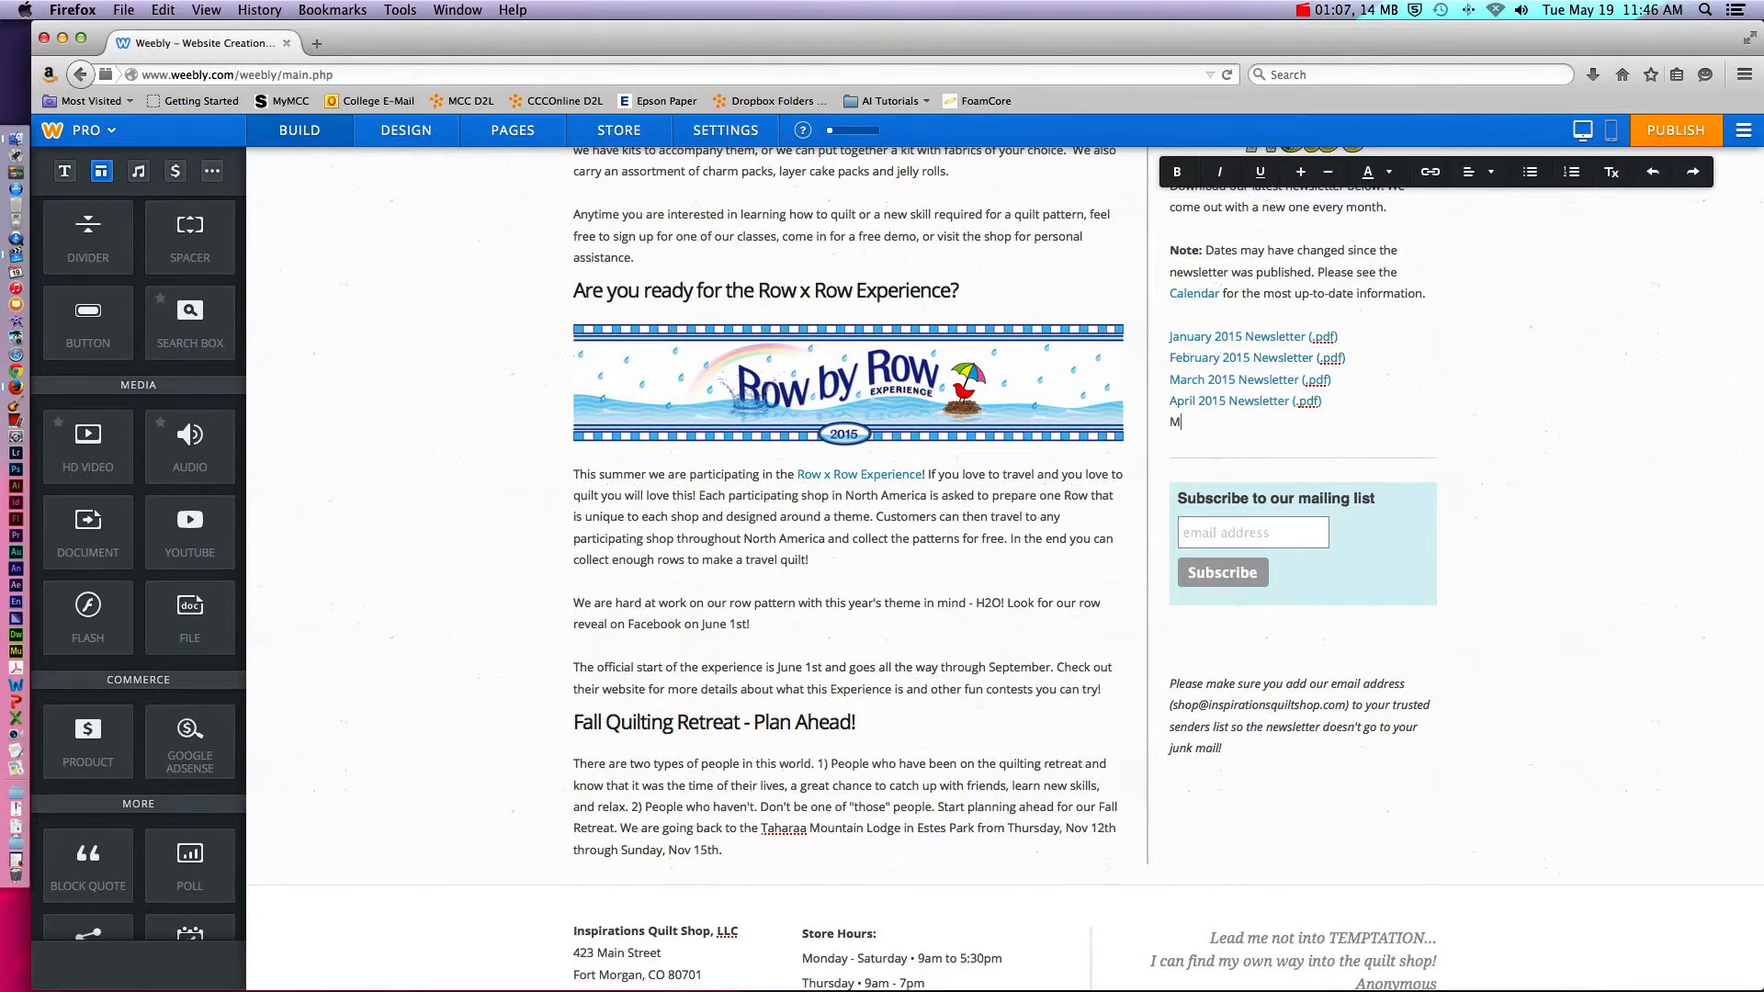
text(ay 2015)
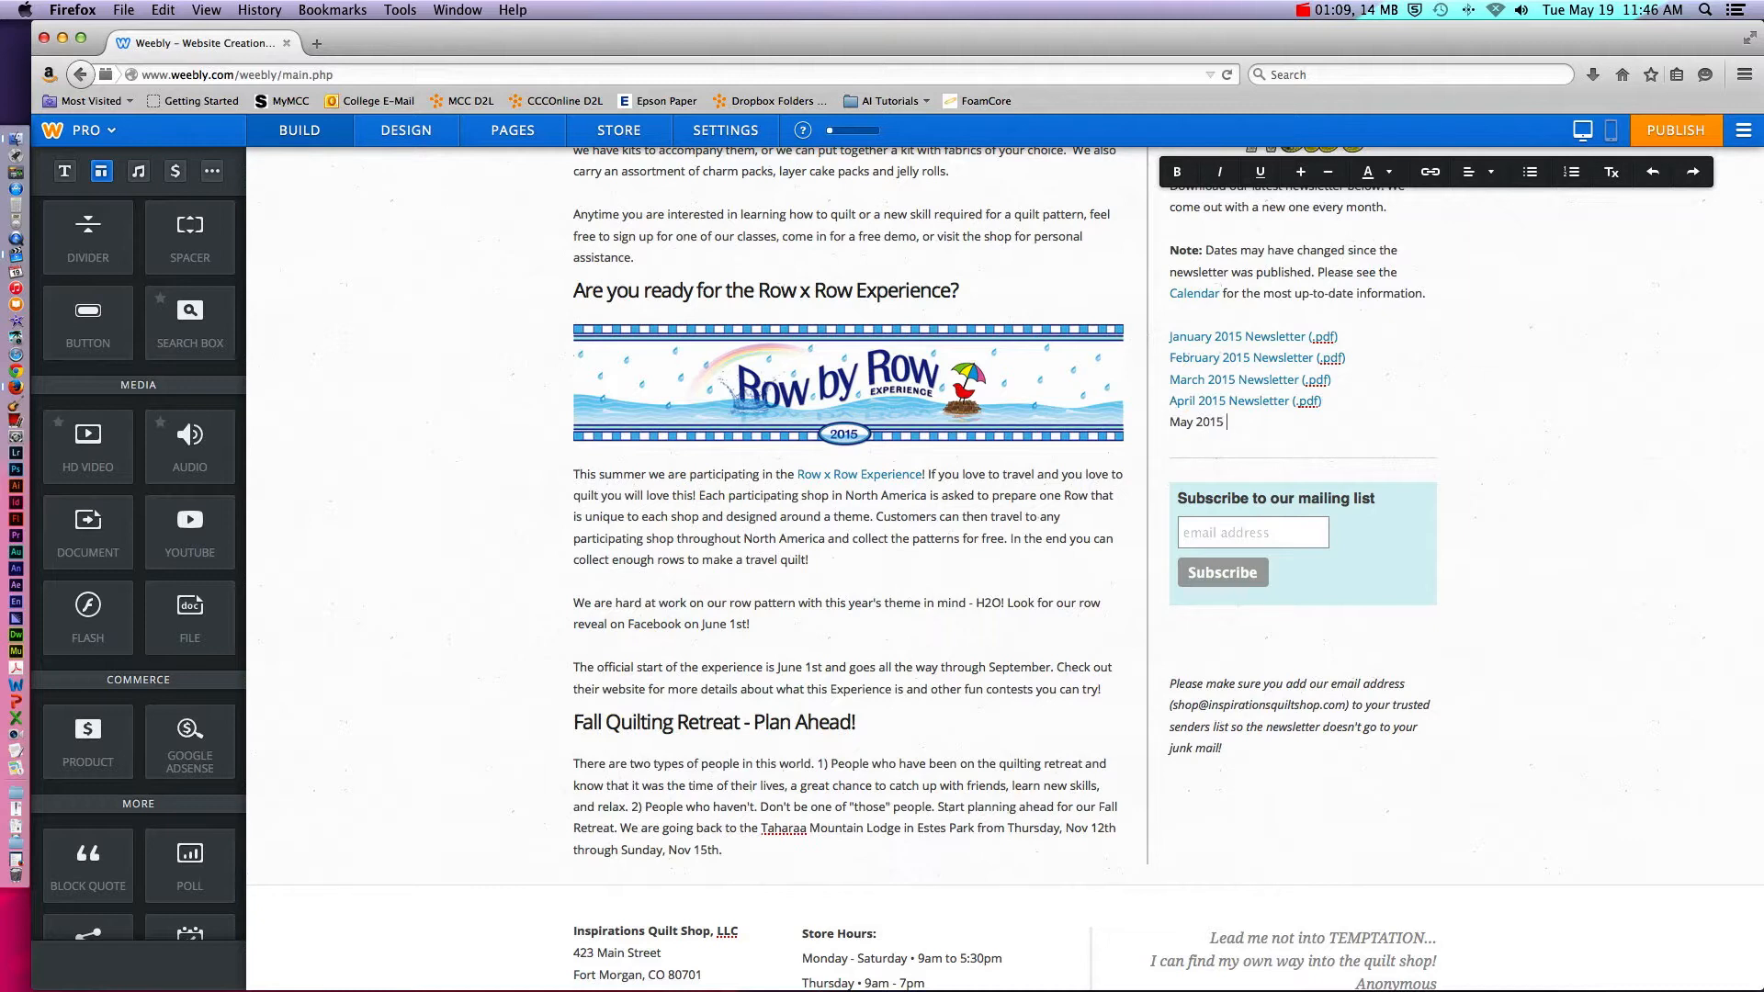
text(Newsletter)
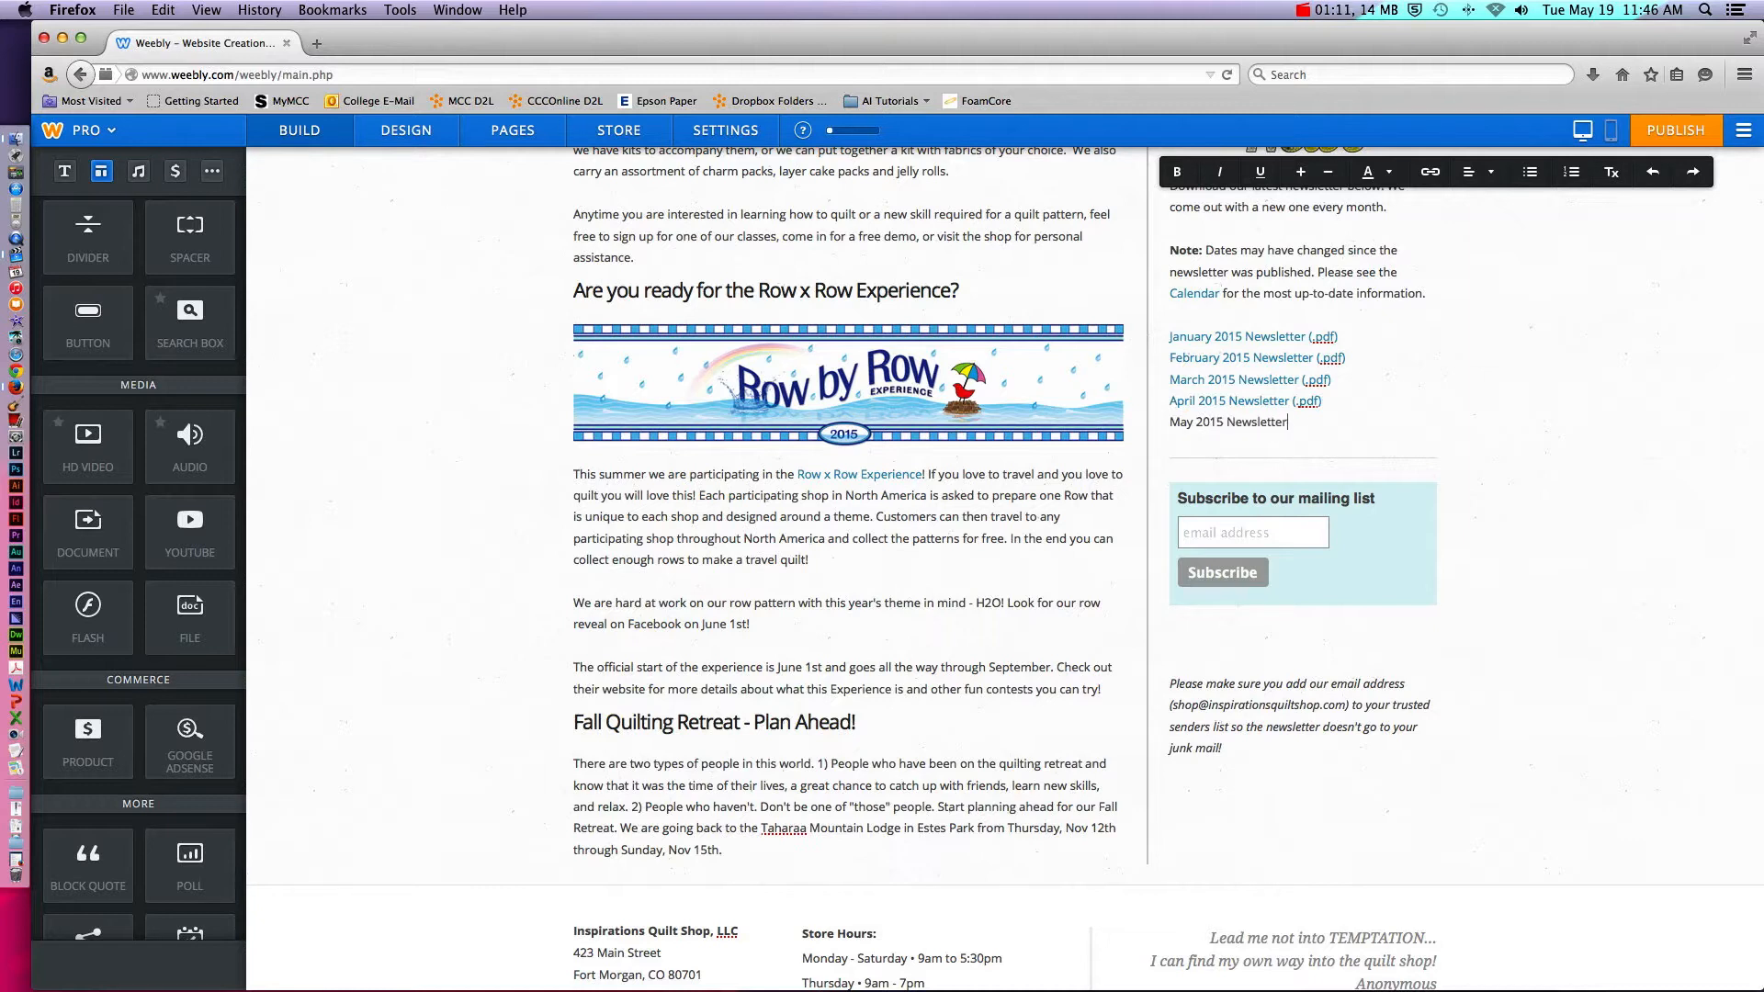
text((.pdf))
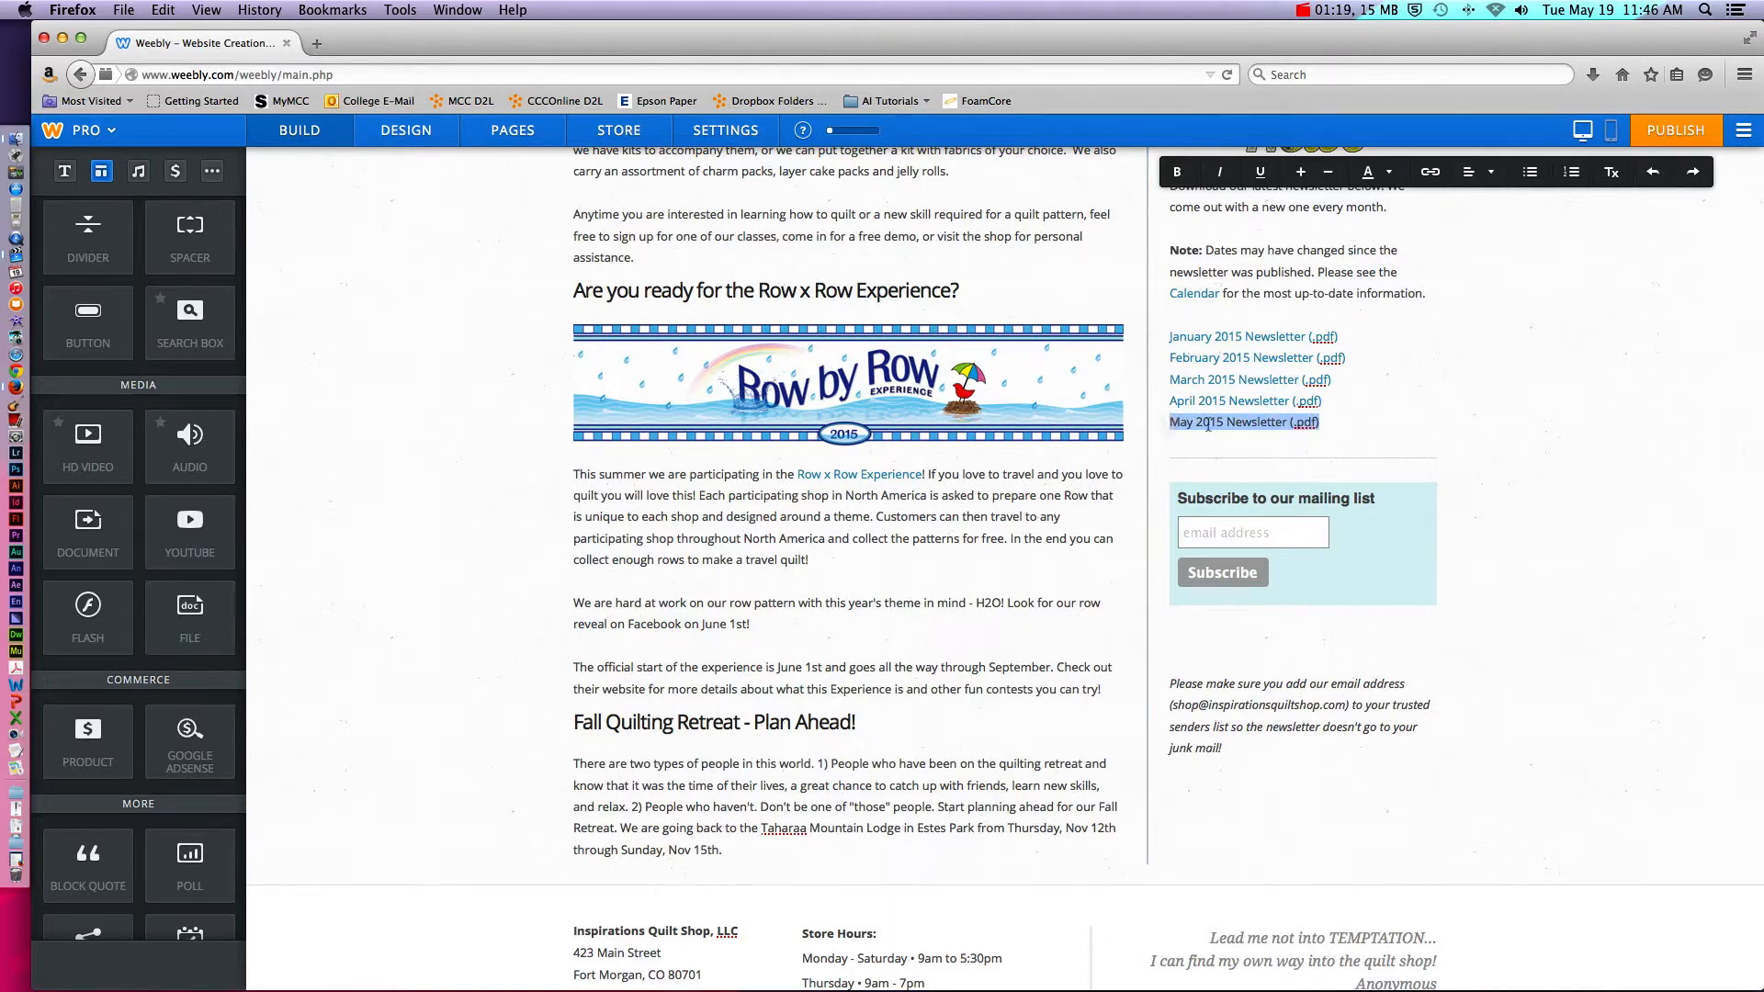
mouse_move(1430, 171)
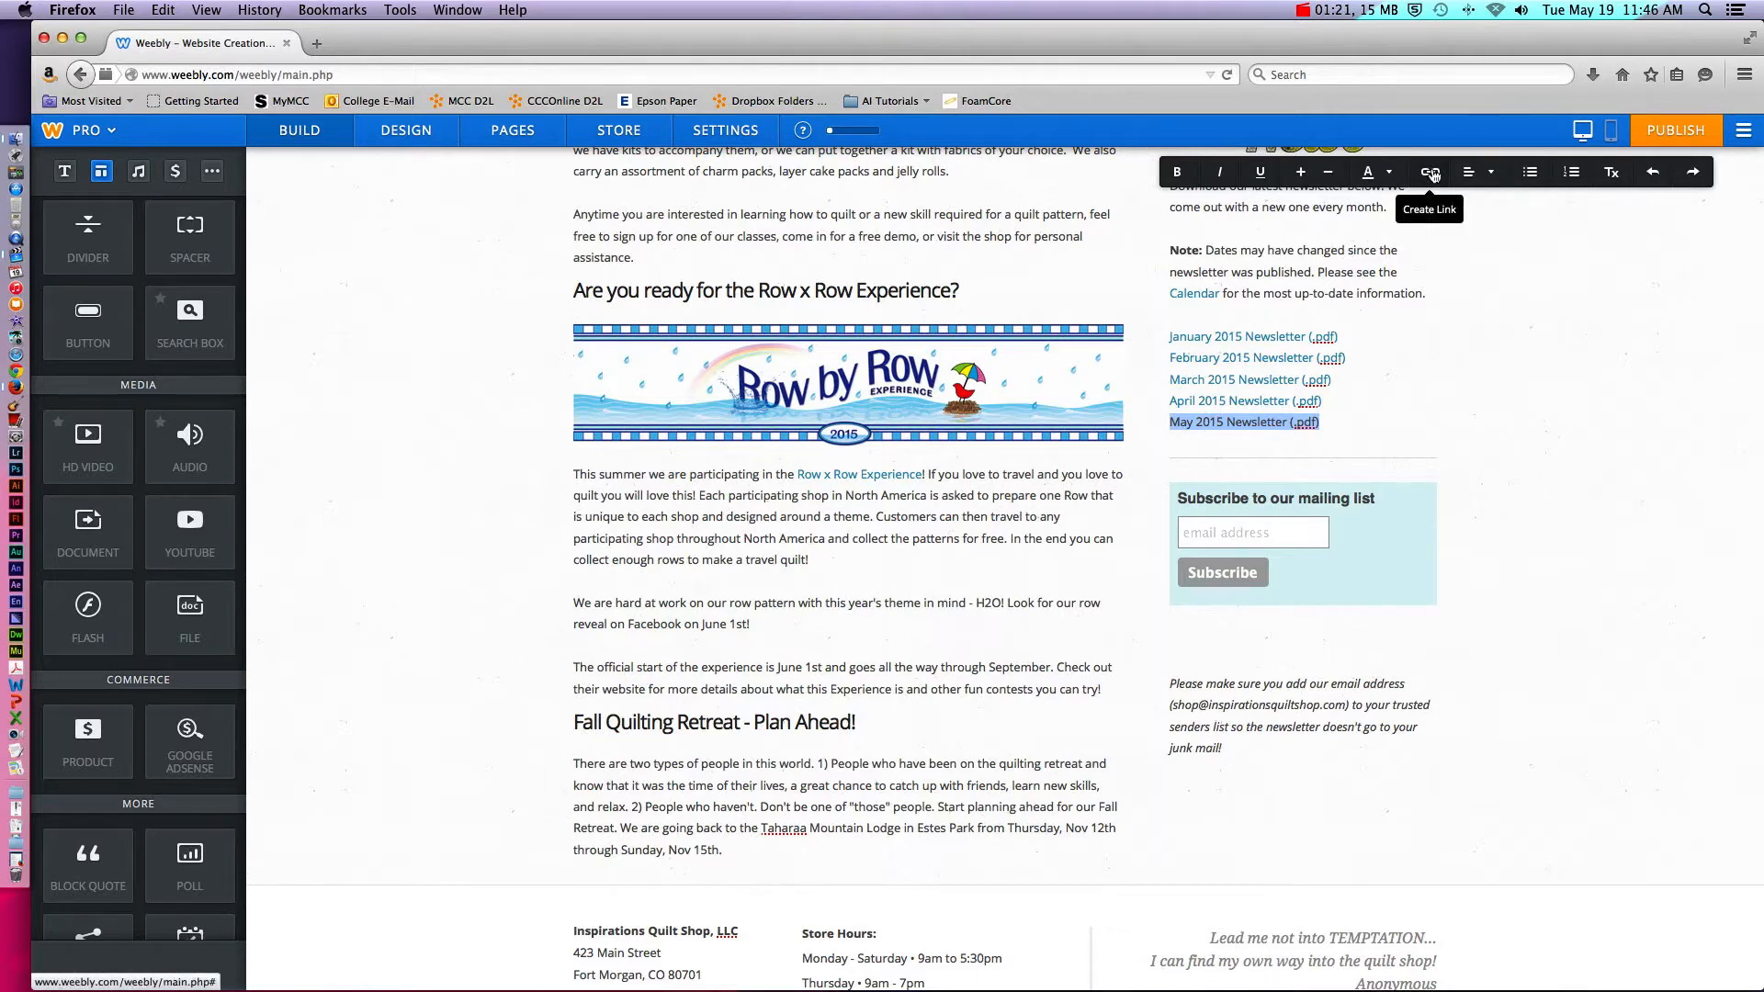
Link the May 2015 entry to the uploaded inspirations-newsletter-may-2015.pdf file and save
click(1429, 171)
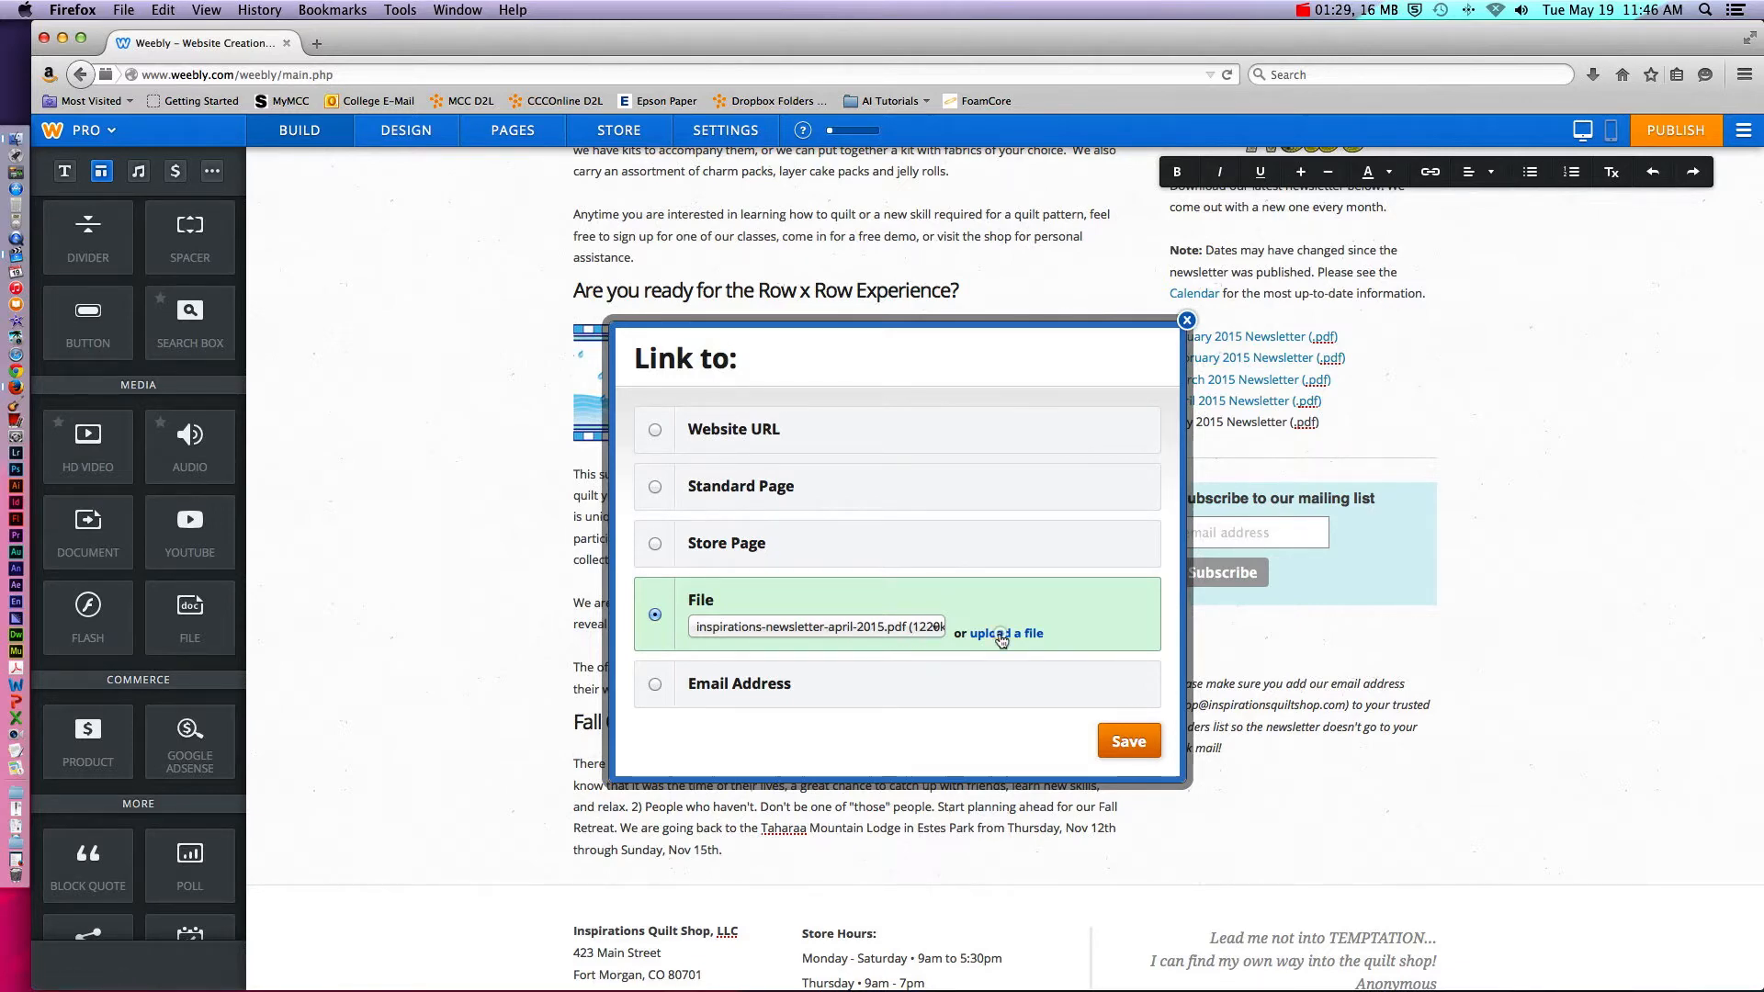
click(1005, 632)
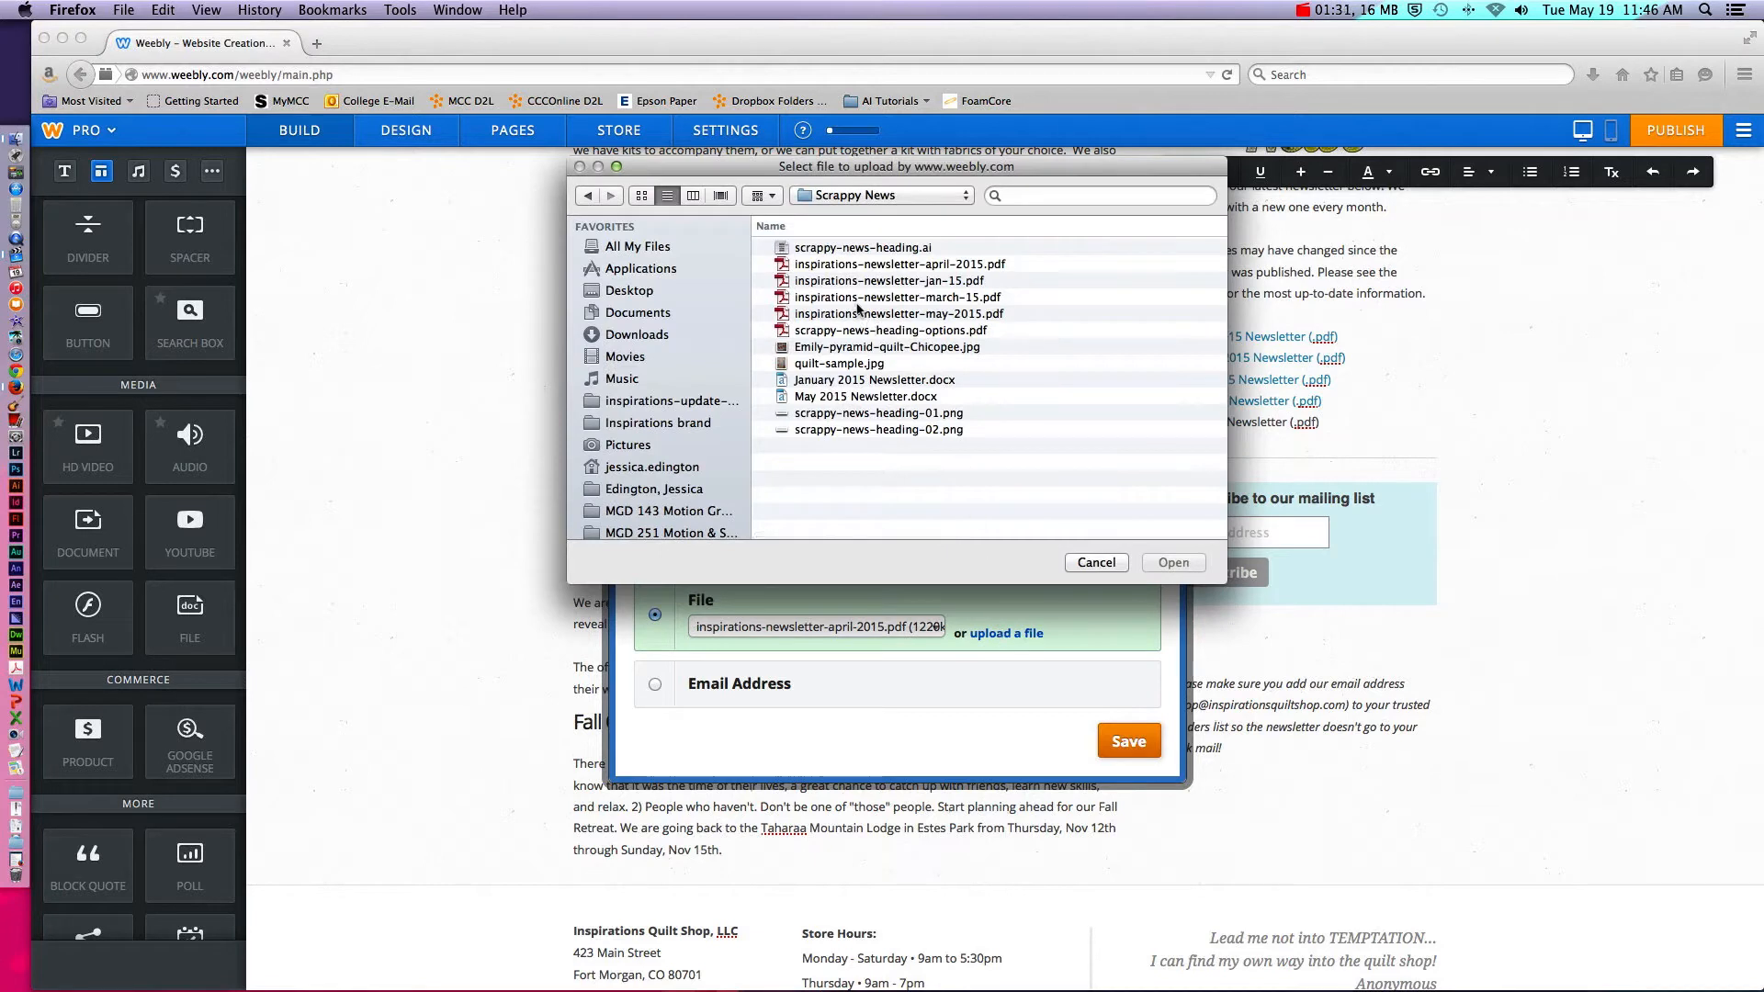
click(898, 314)
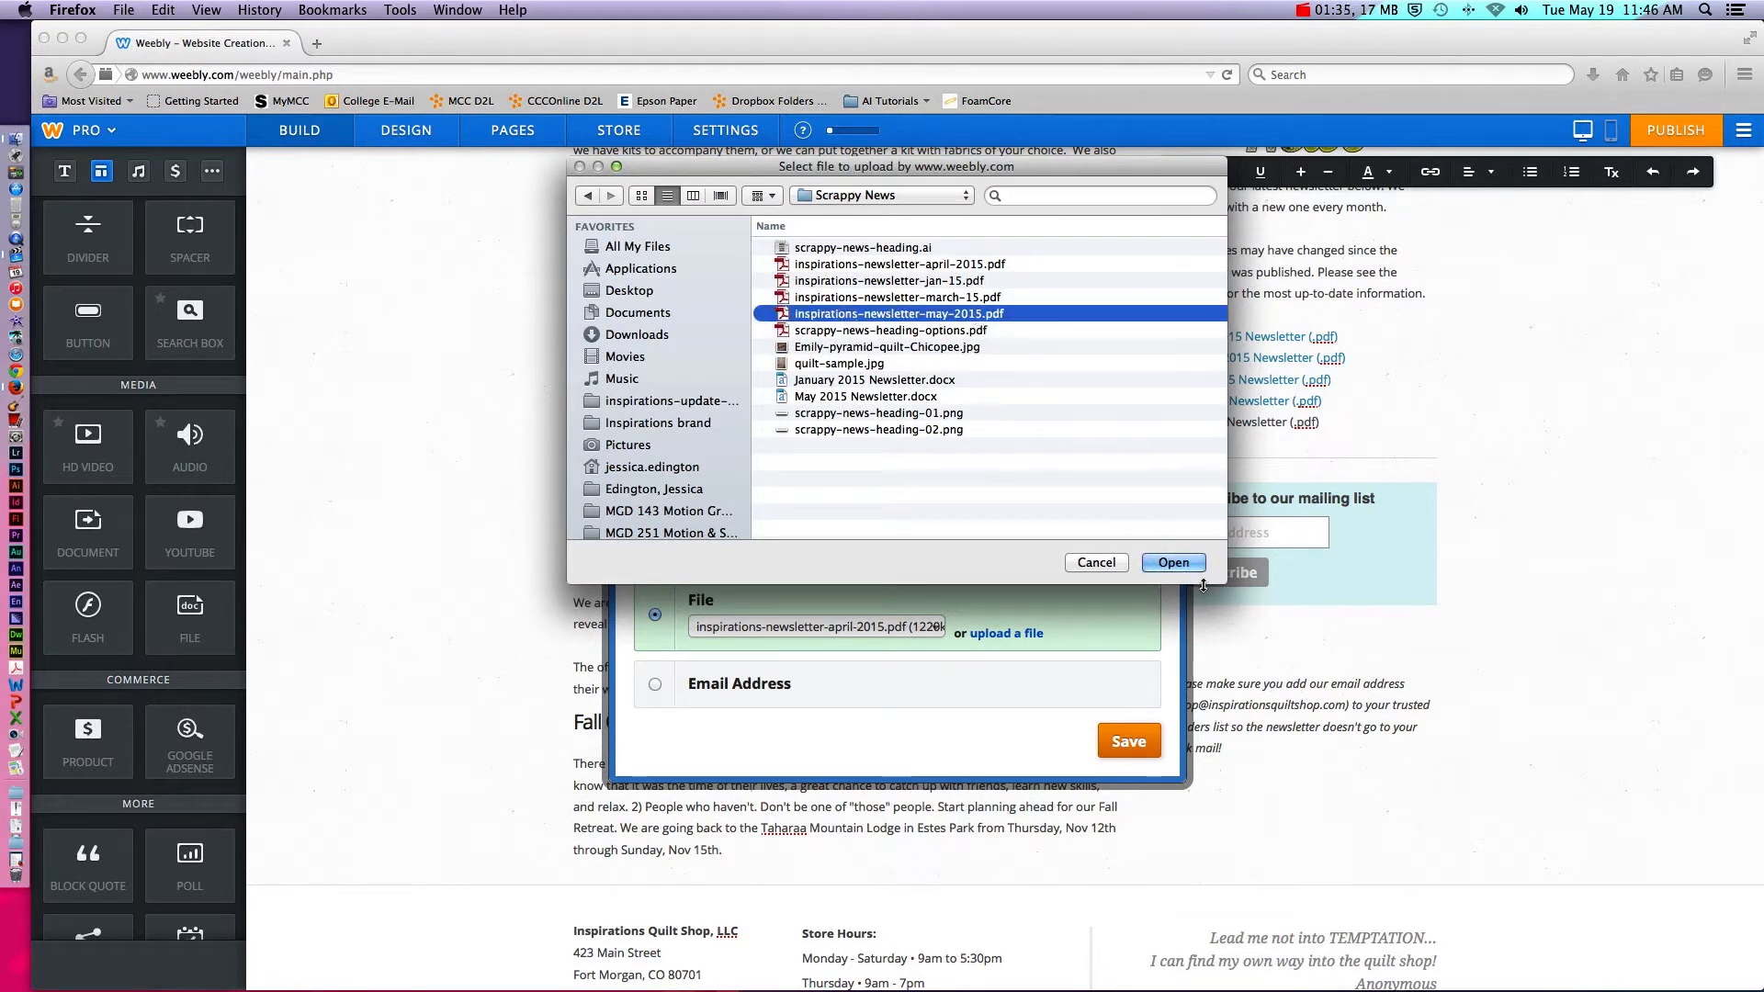
click(1172, 562)
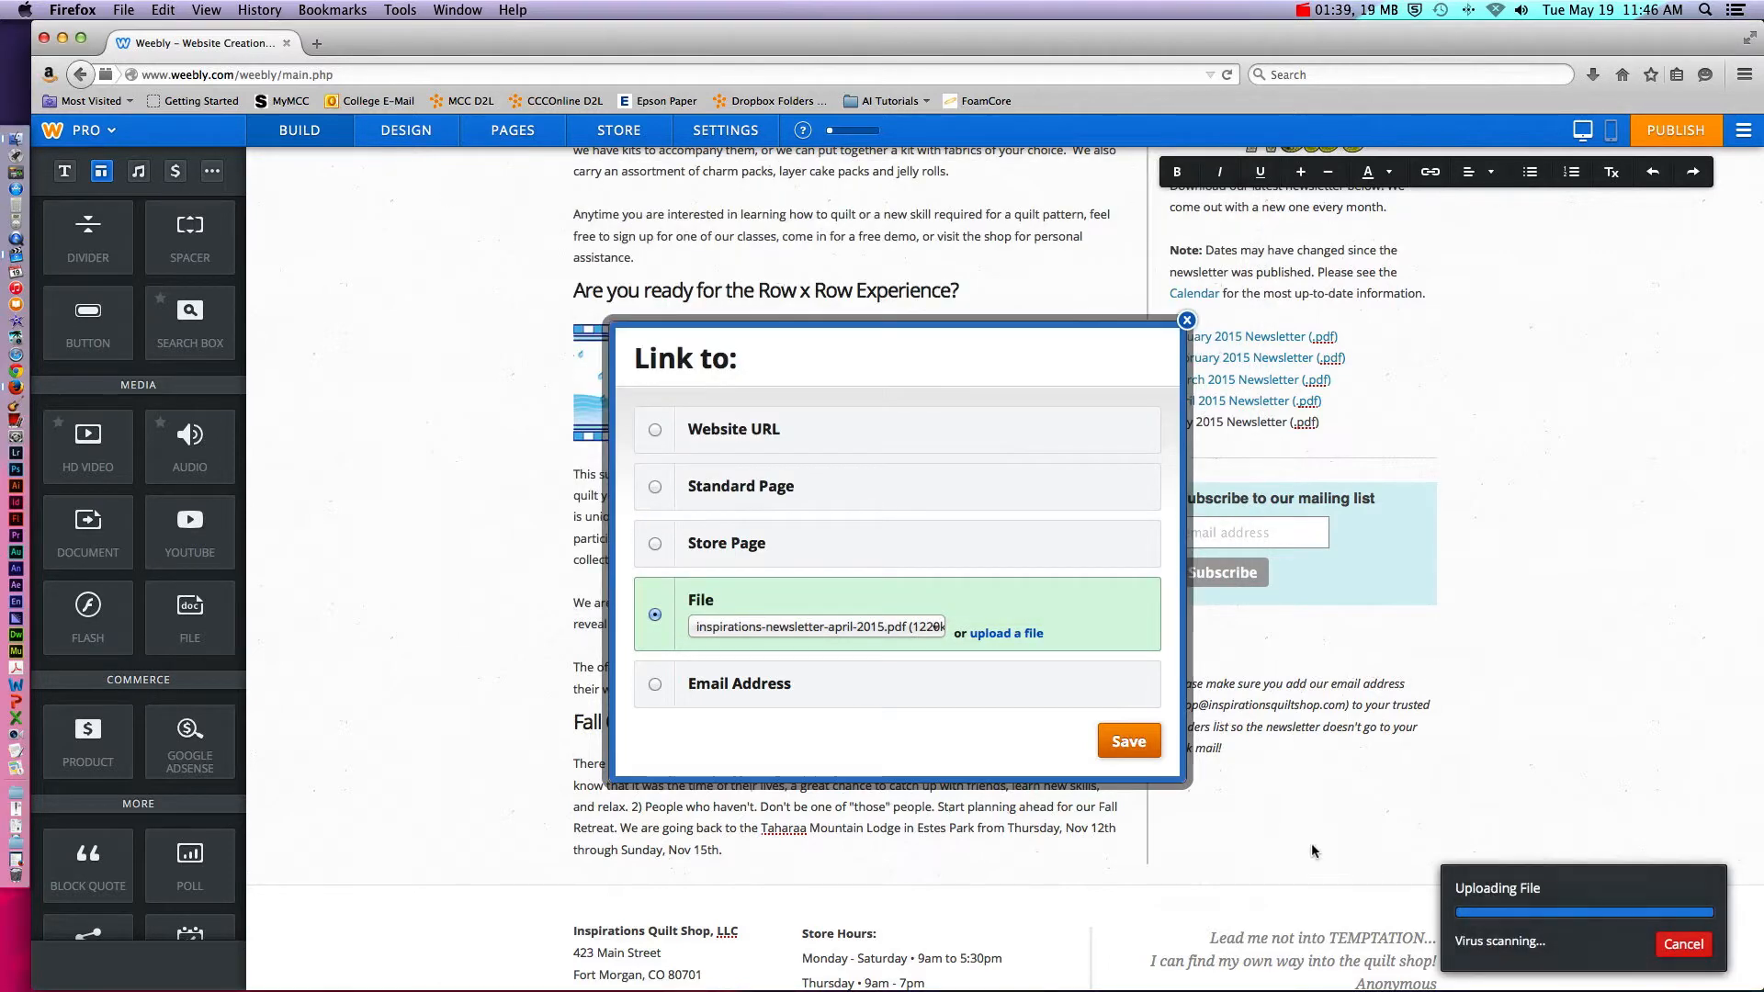
click(1128, 741)
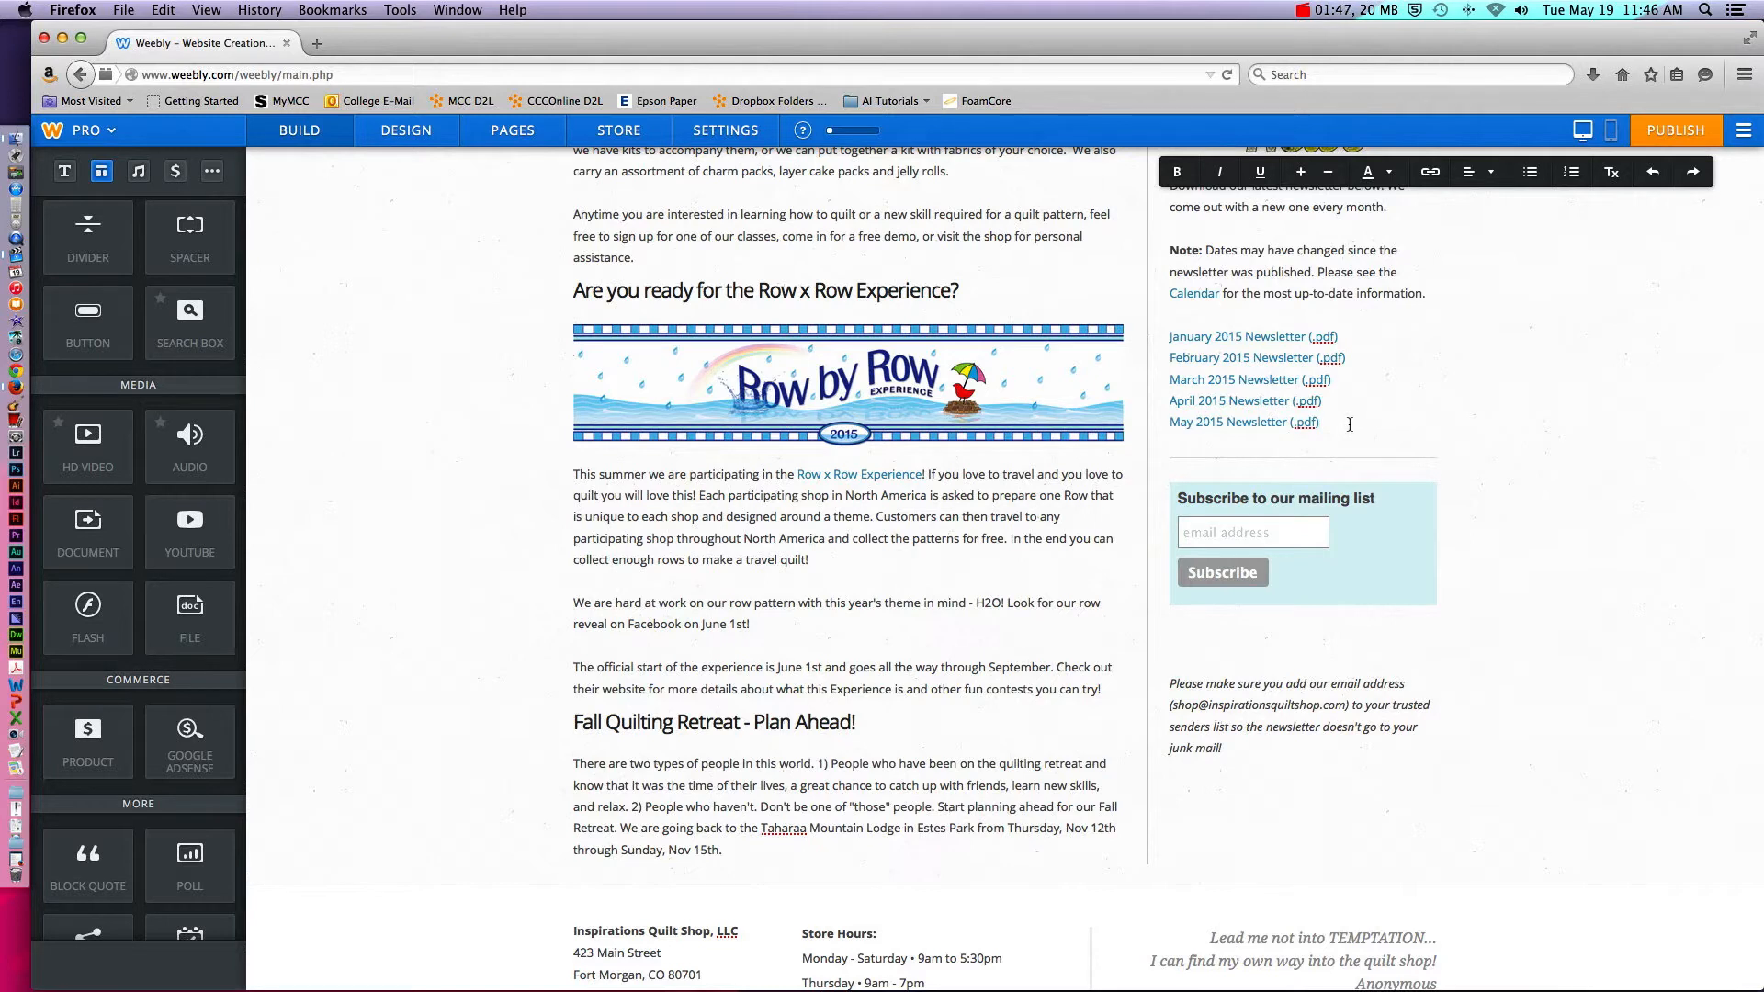
Add a file download element below the mailing list with inspirations-newsletter-may-2015.pdf uploaded
click(1300, 541)
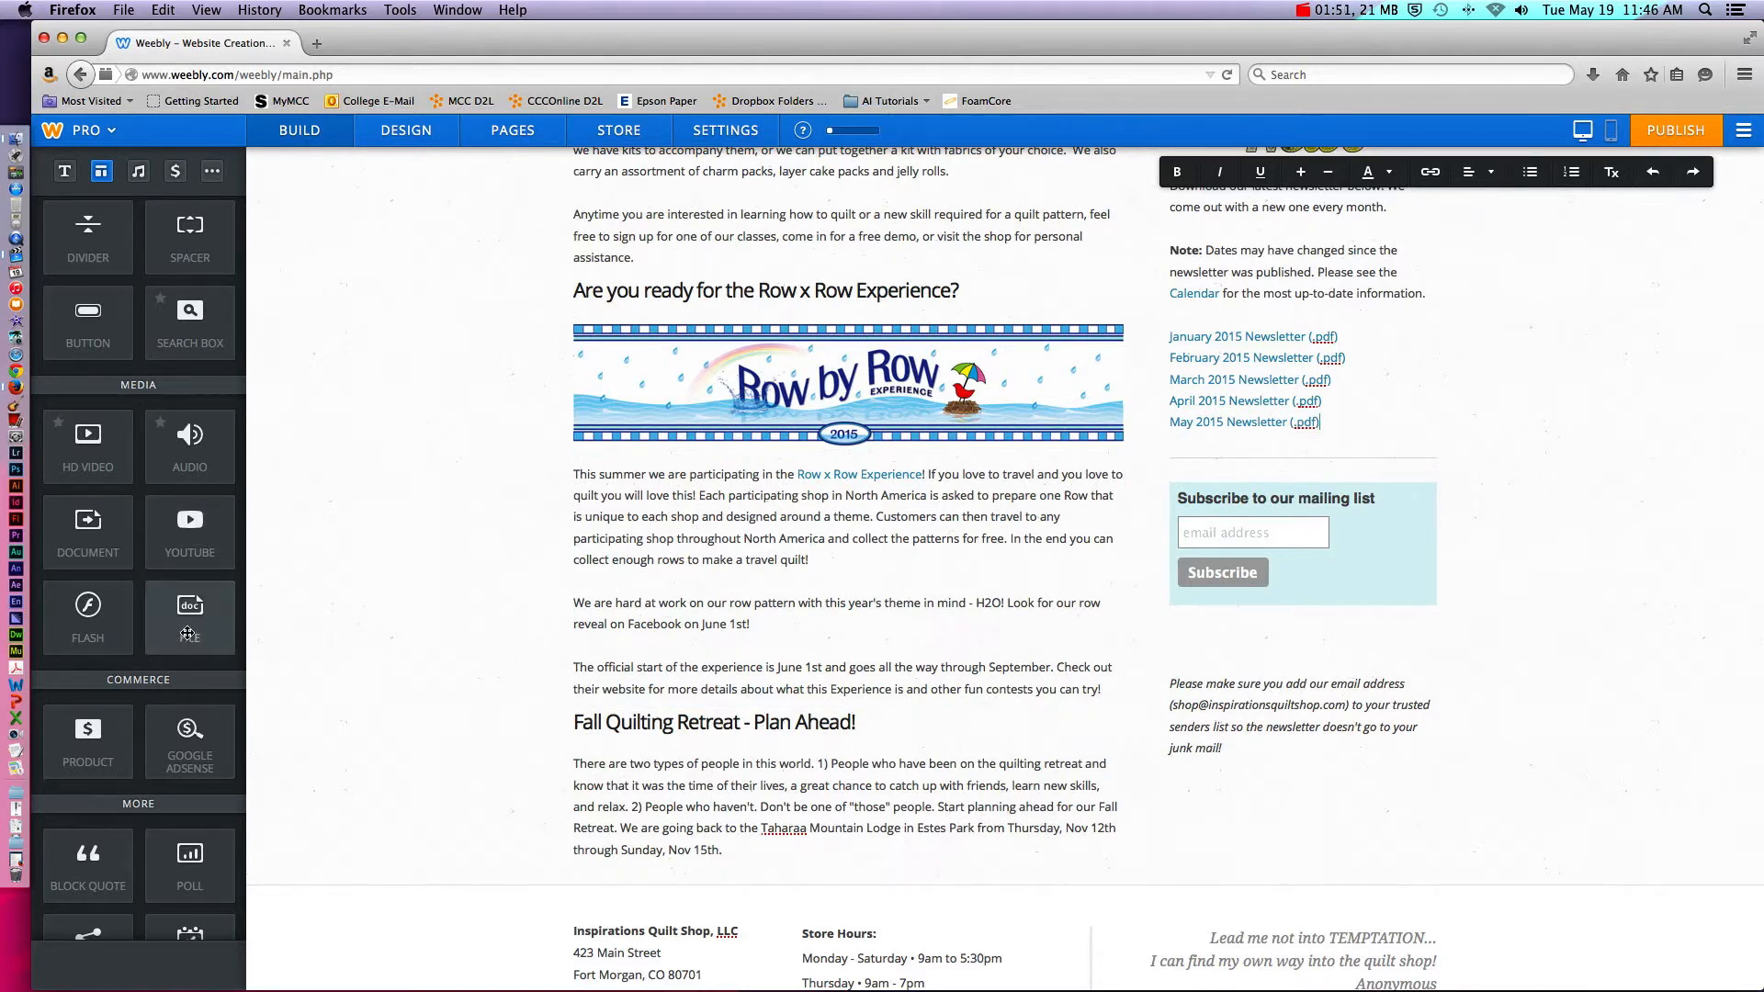
drag(190, 617, 1066, 726)
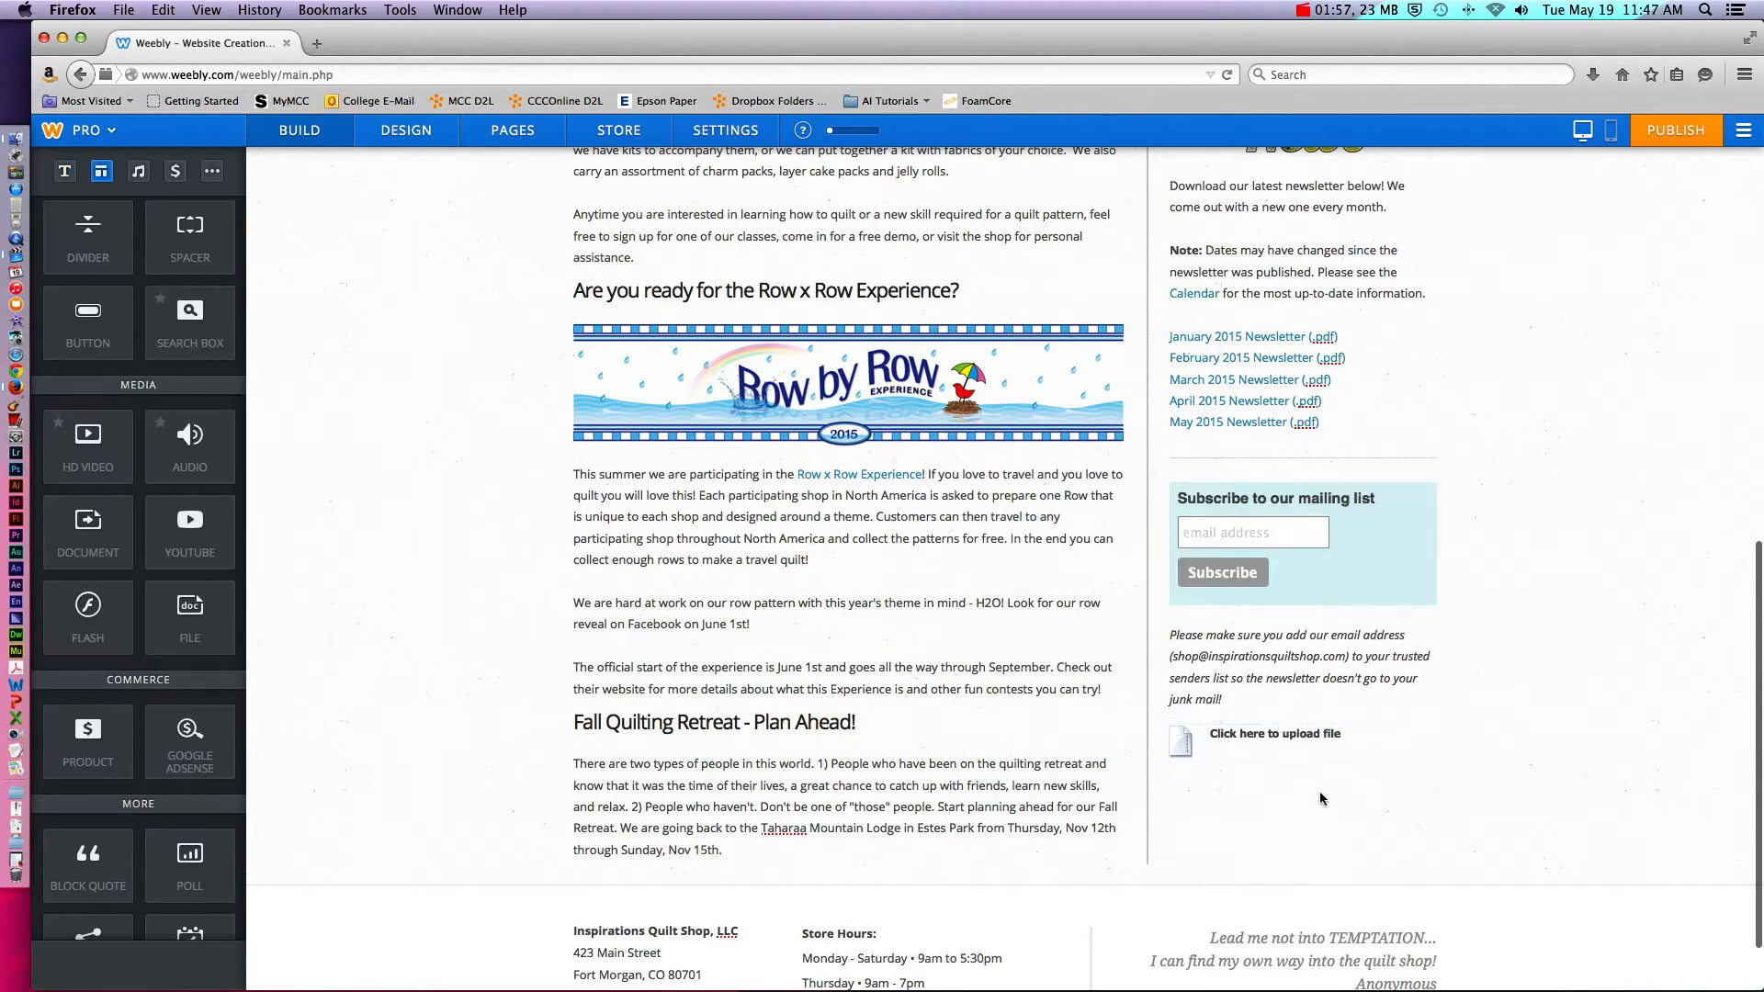
click(1275, 733)
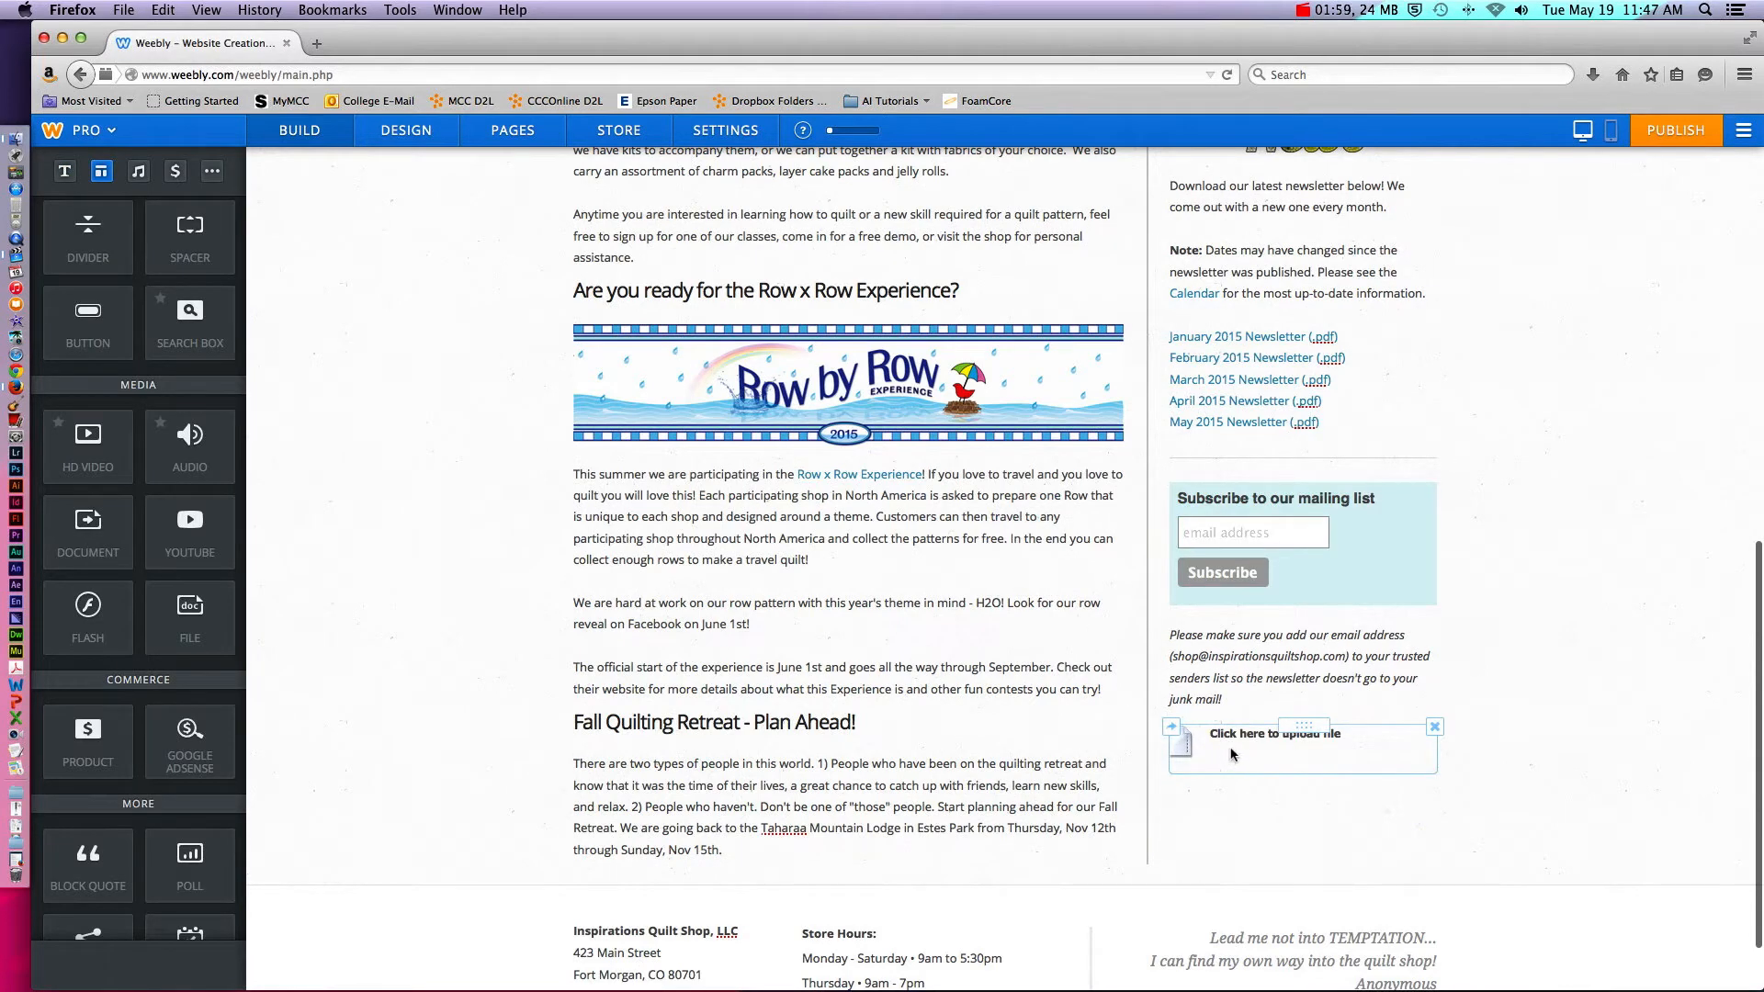
click(1275, 733)
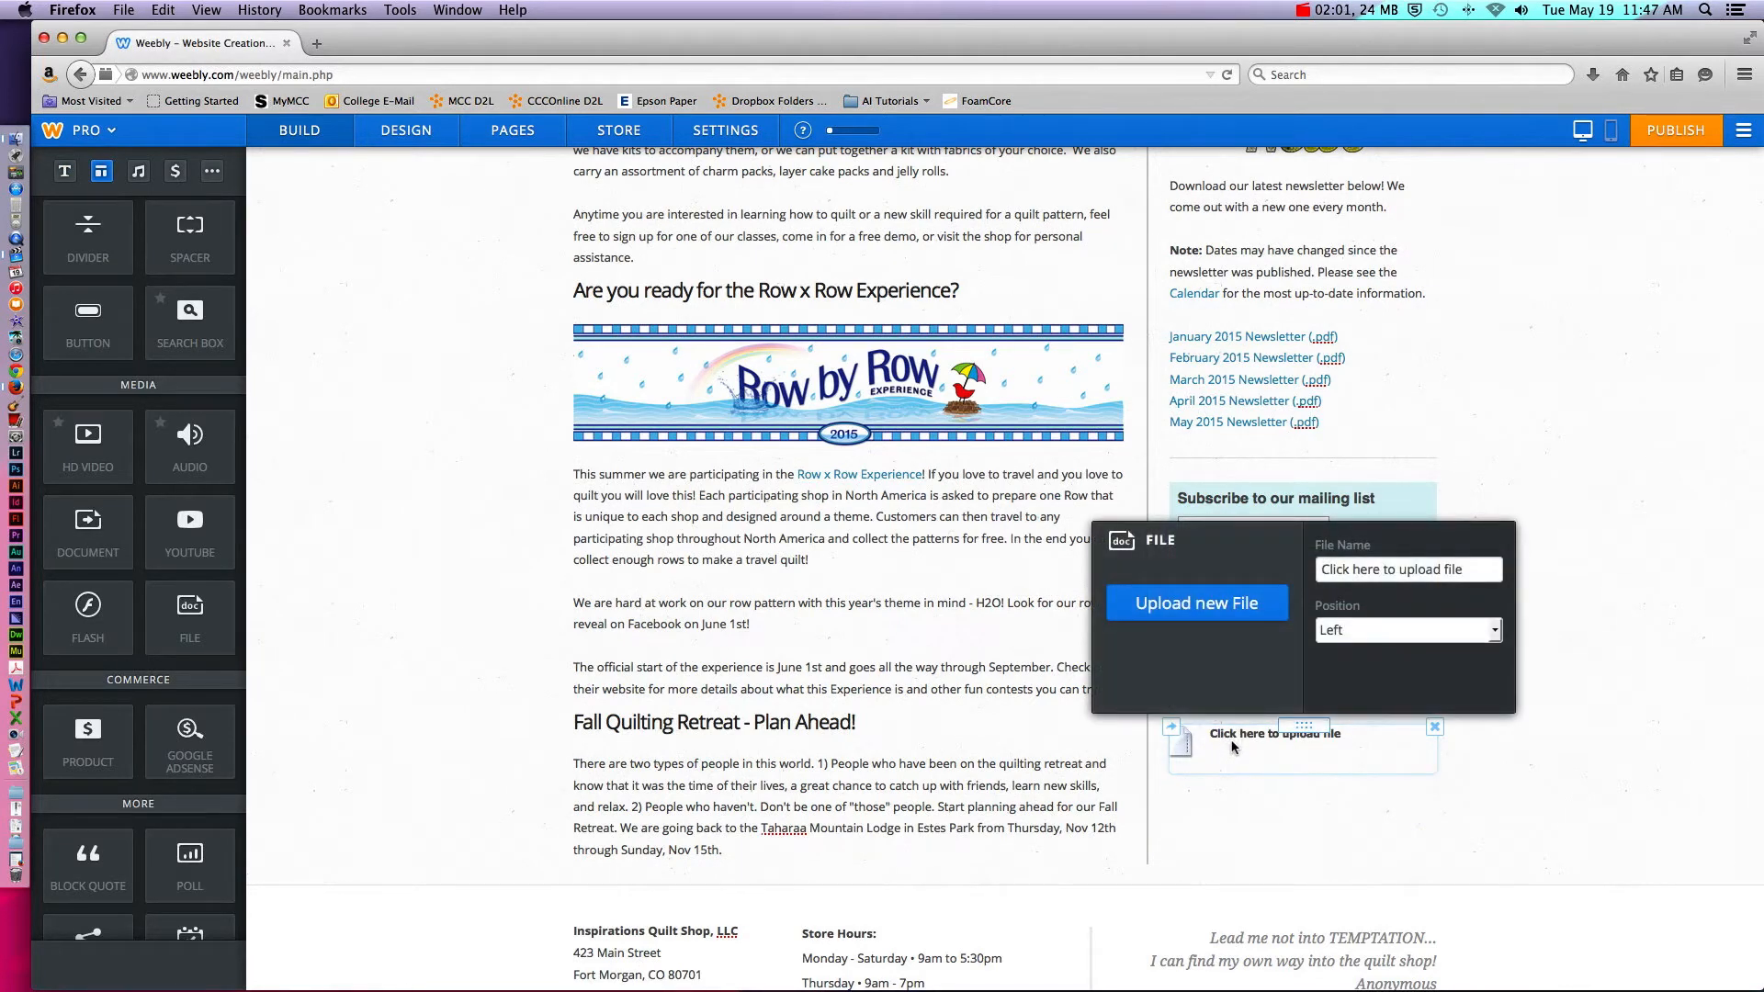
click(1196, 603)
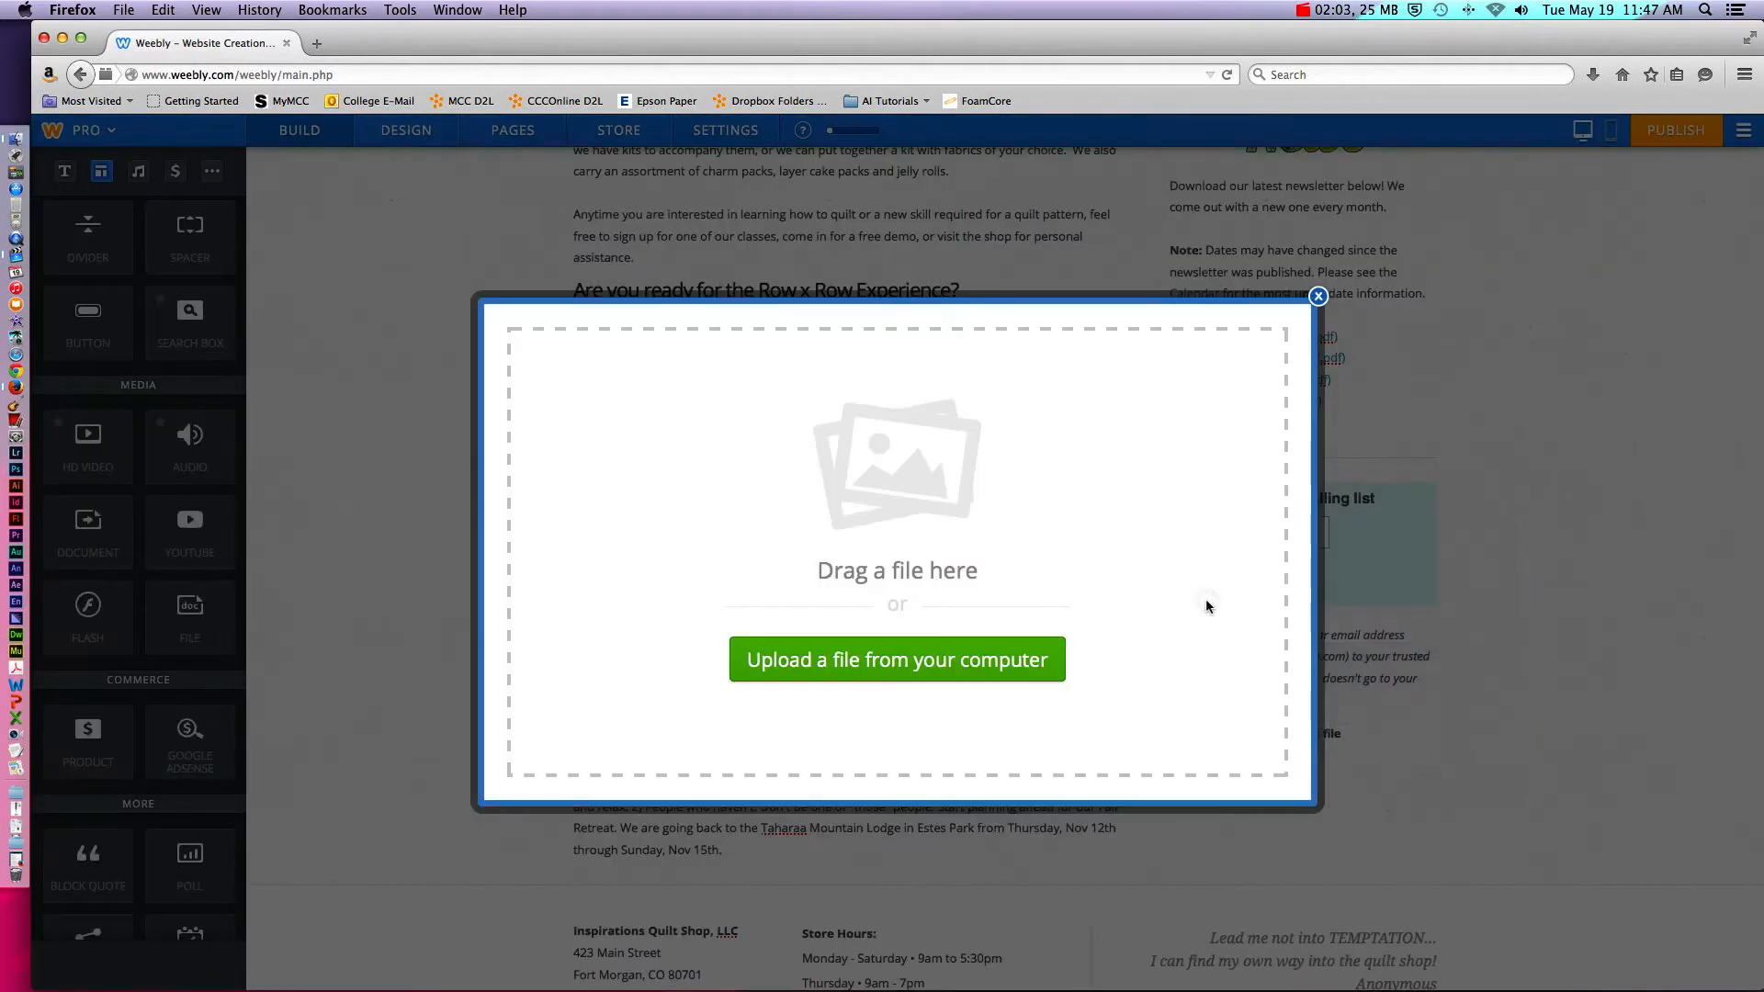
click(896, 659)
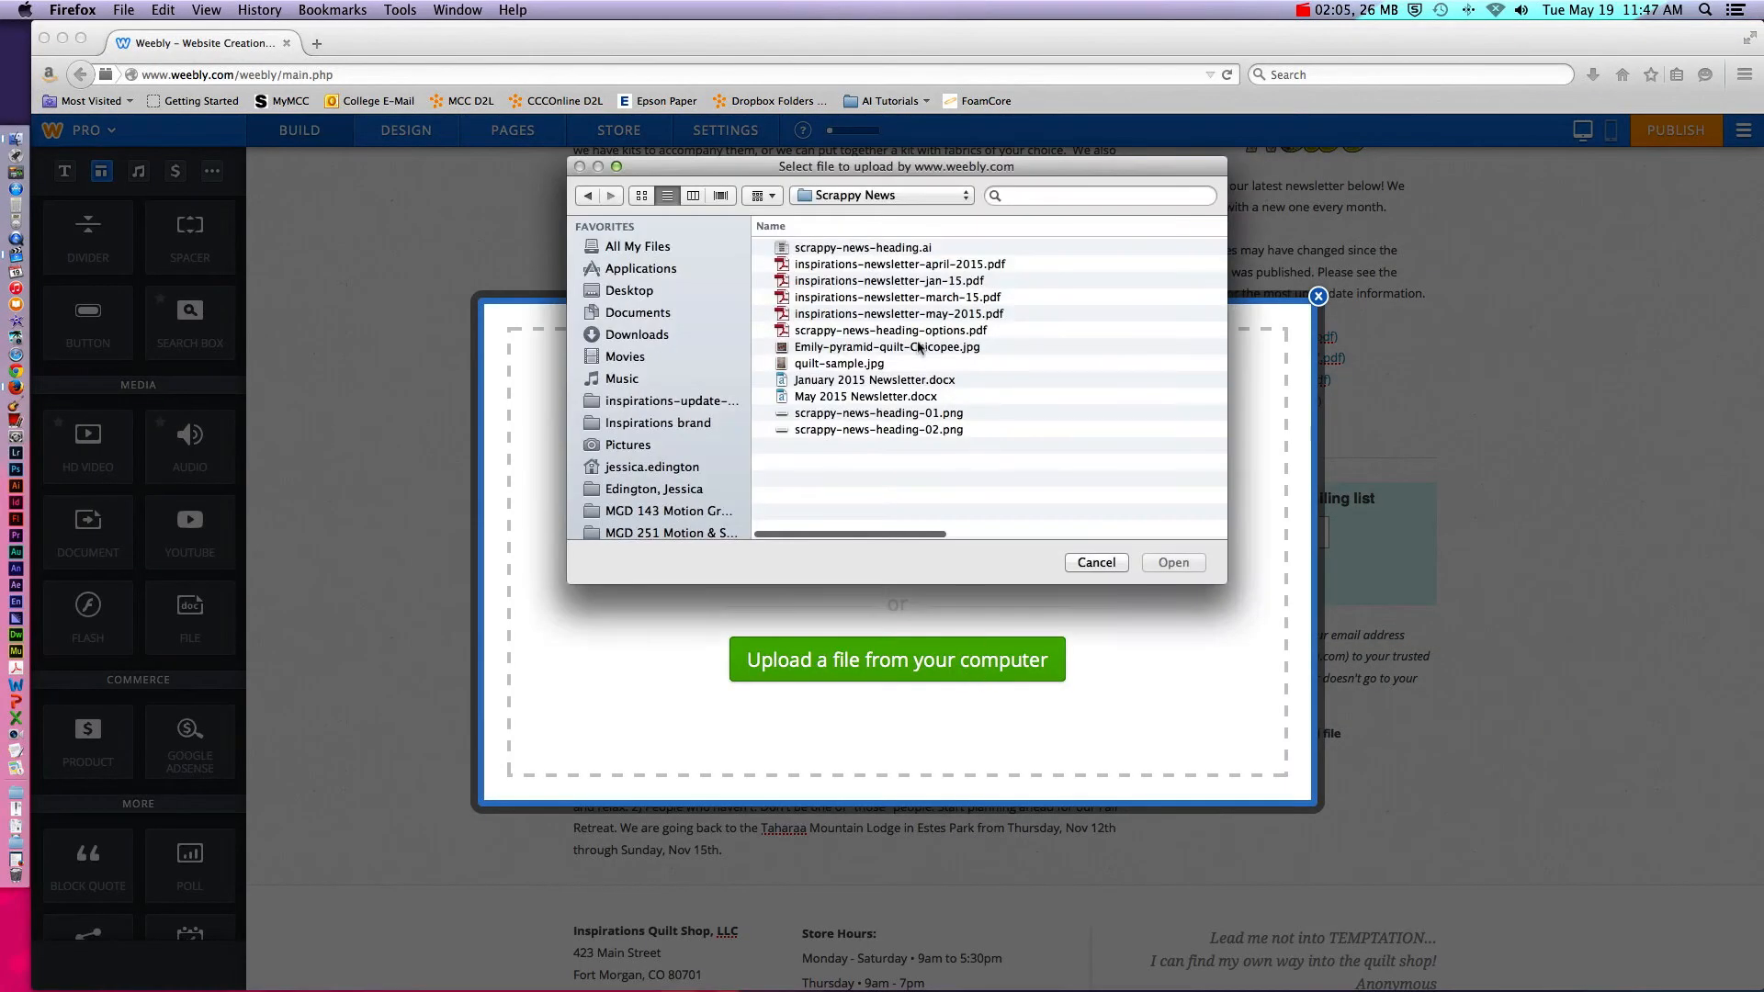
click(896, 312)
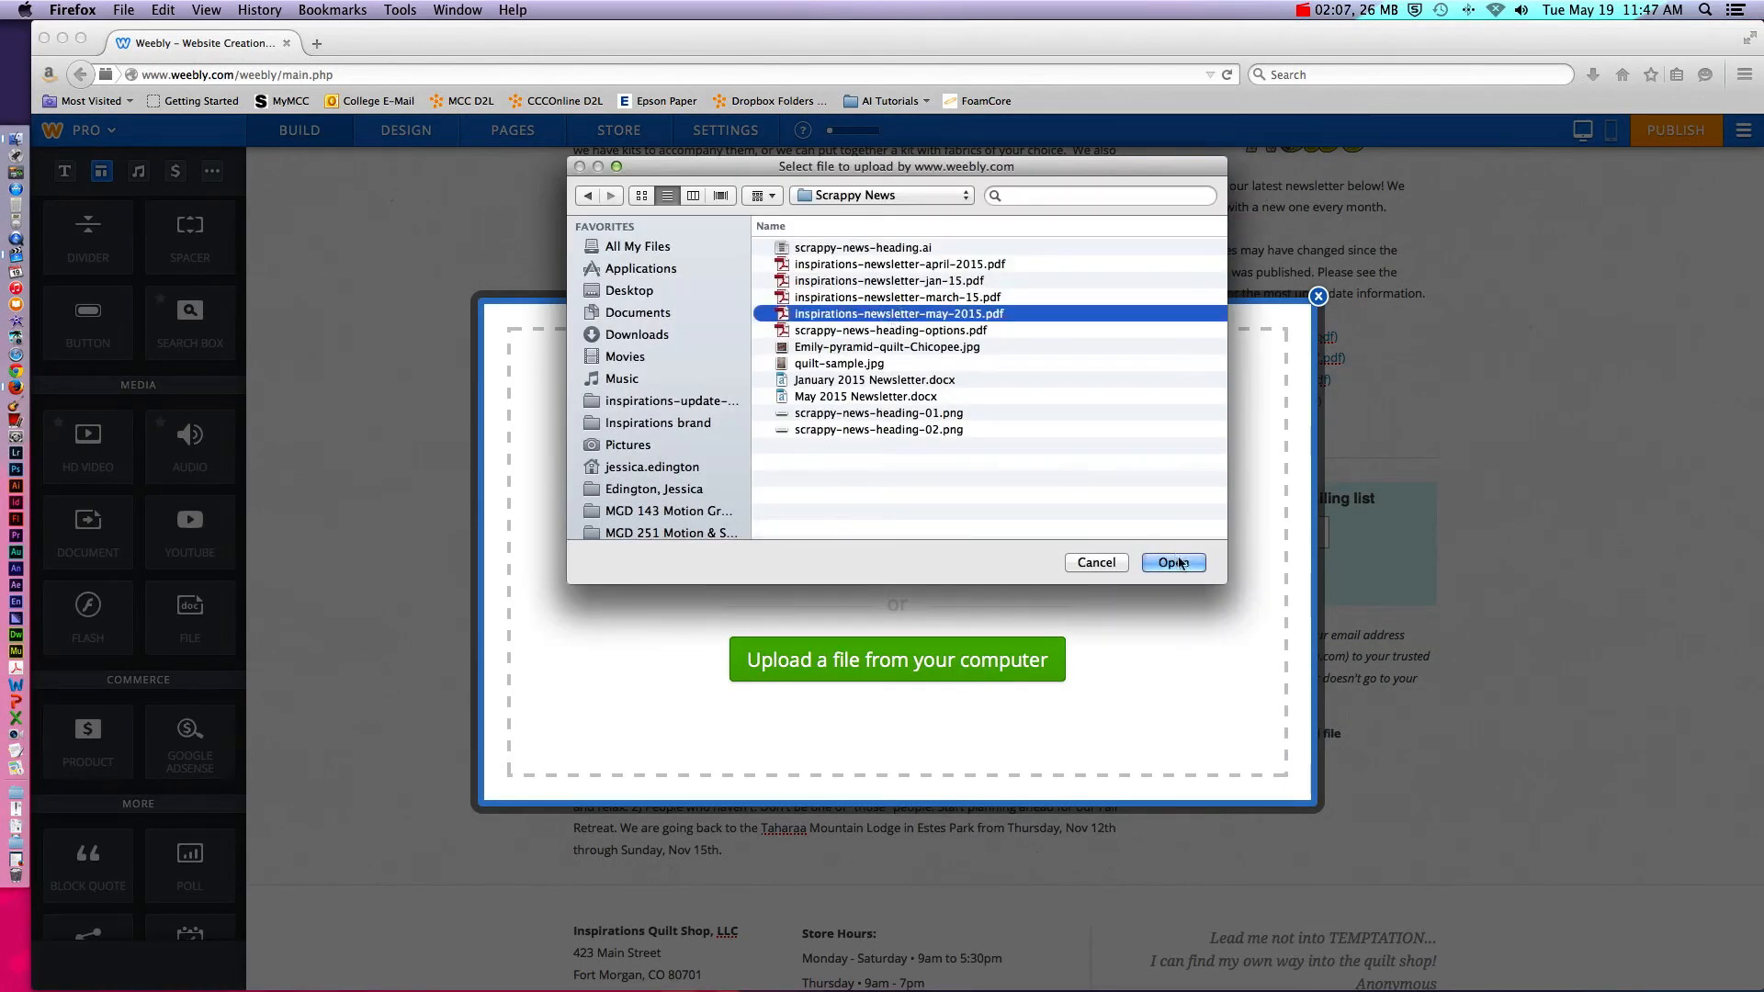
click(1173, 562)
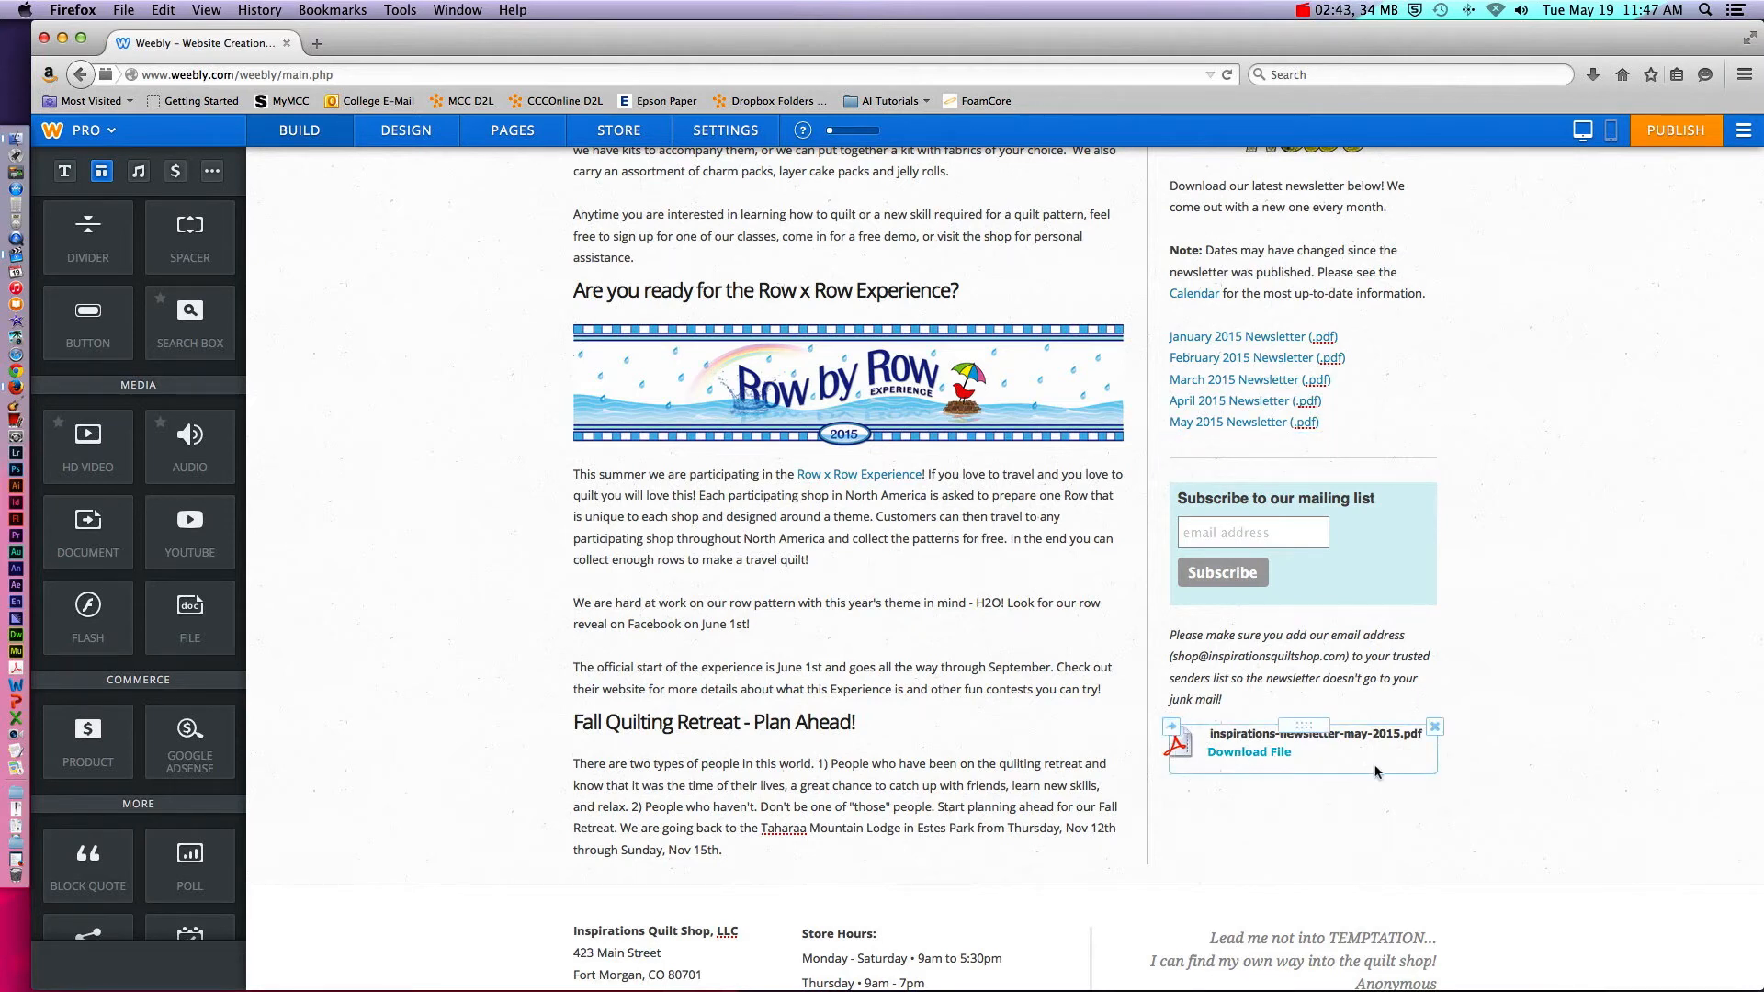
mouse_move(1361, 764)
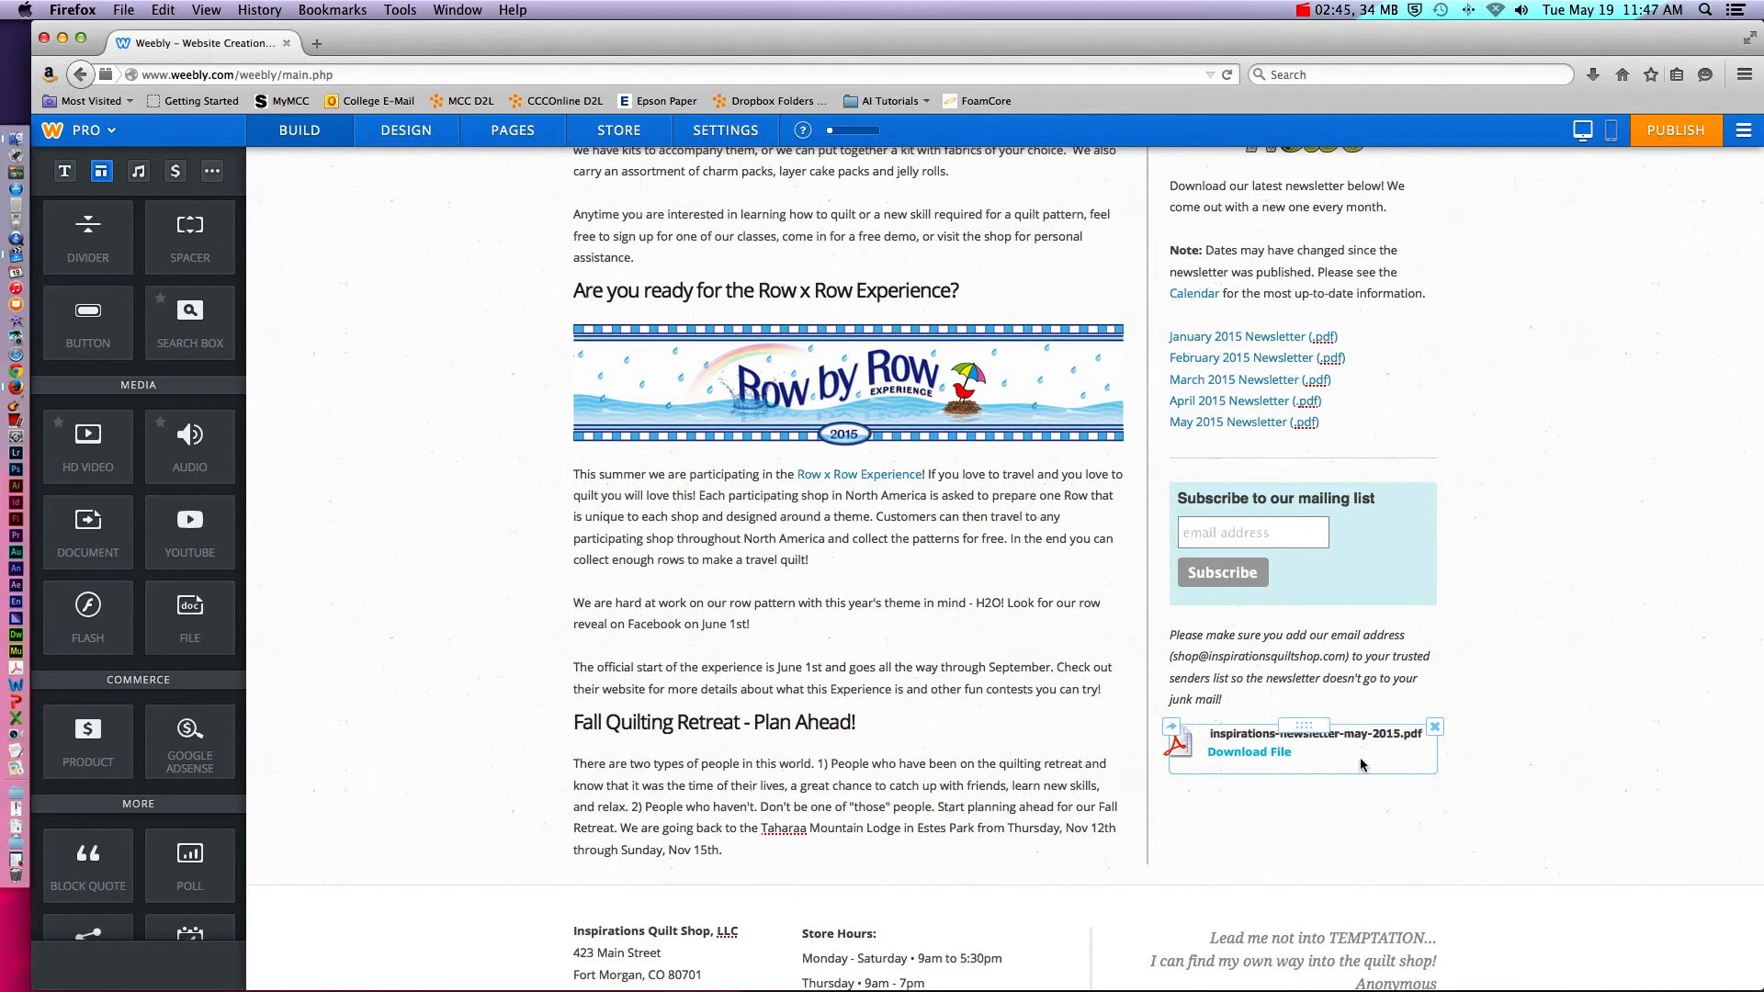
mouse_move(1356, 764)
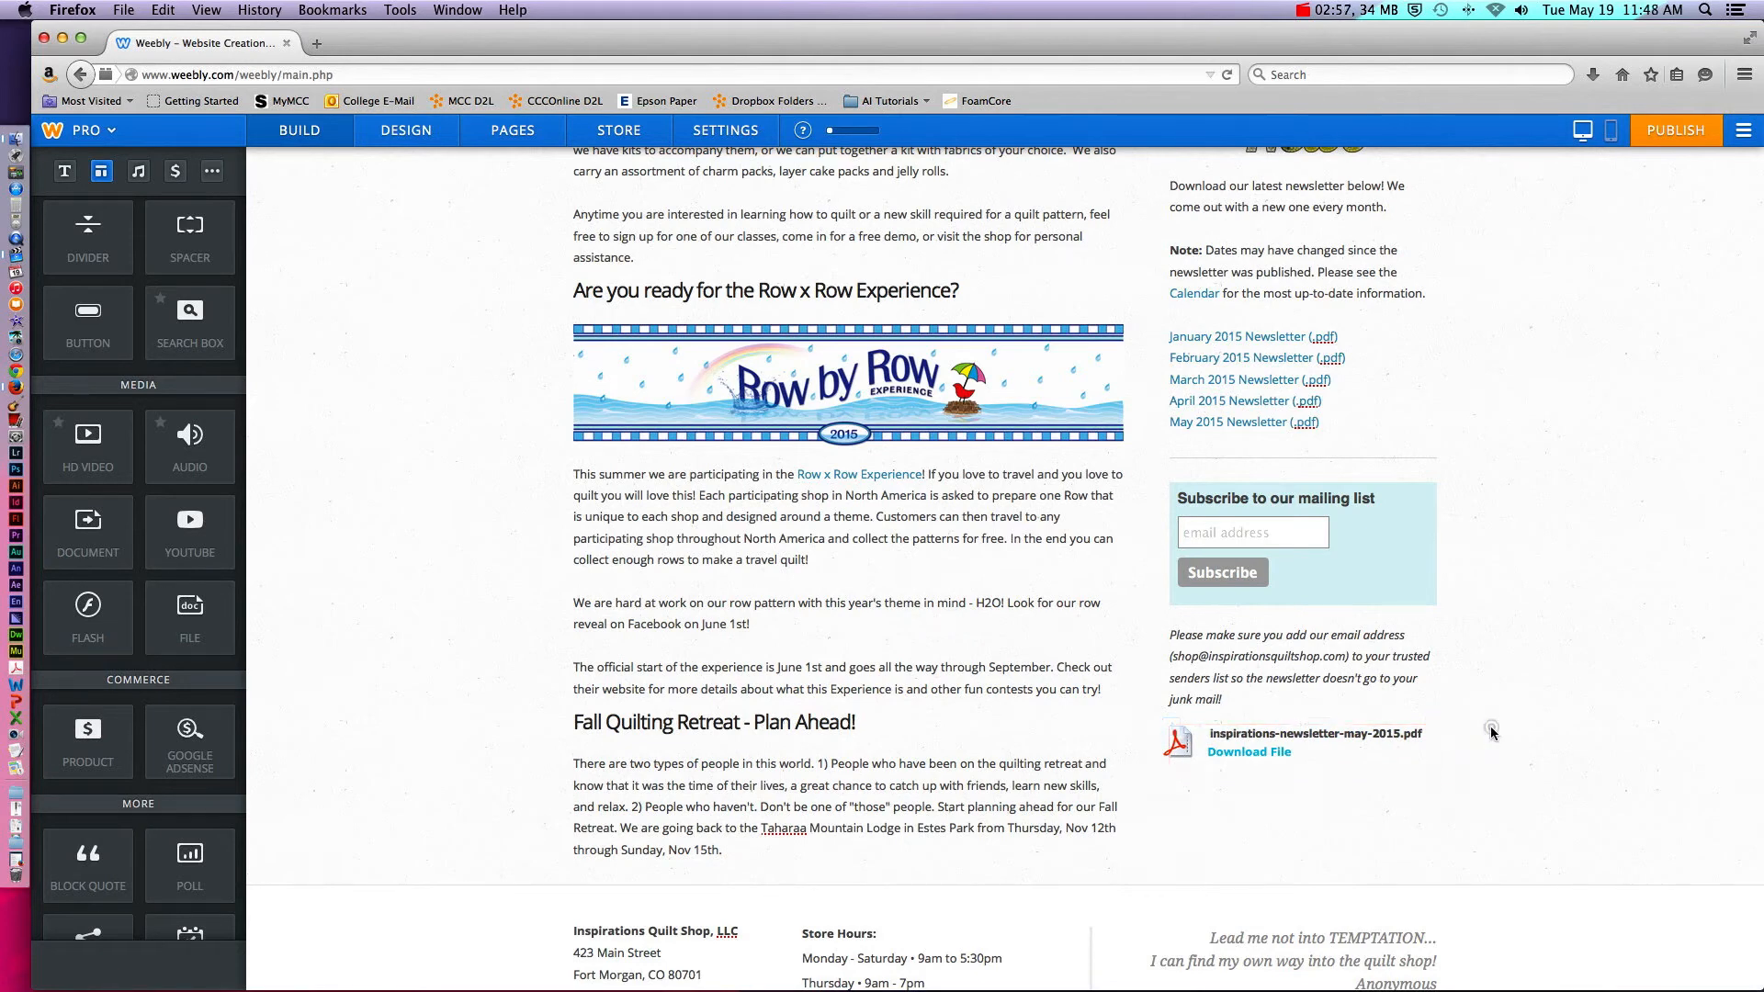
Publish the site and open the live quilt shop website in a new tab
click(1675, 128)
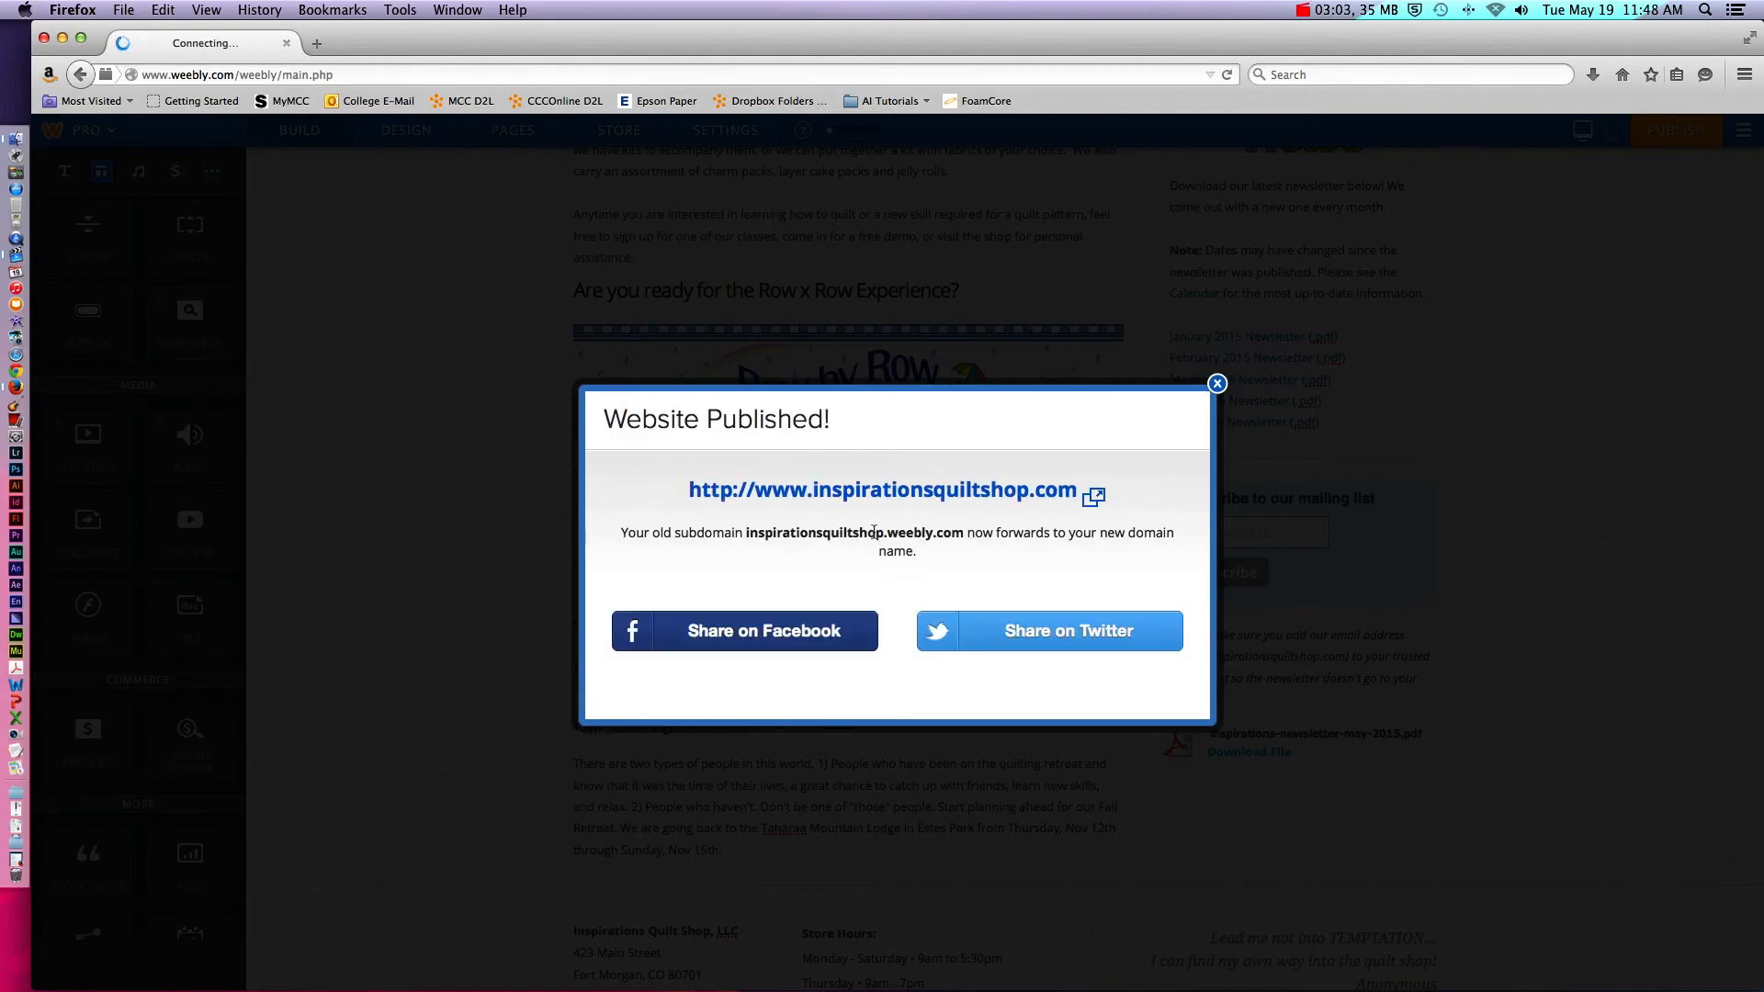
click(882, 488)
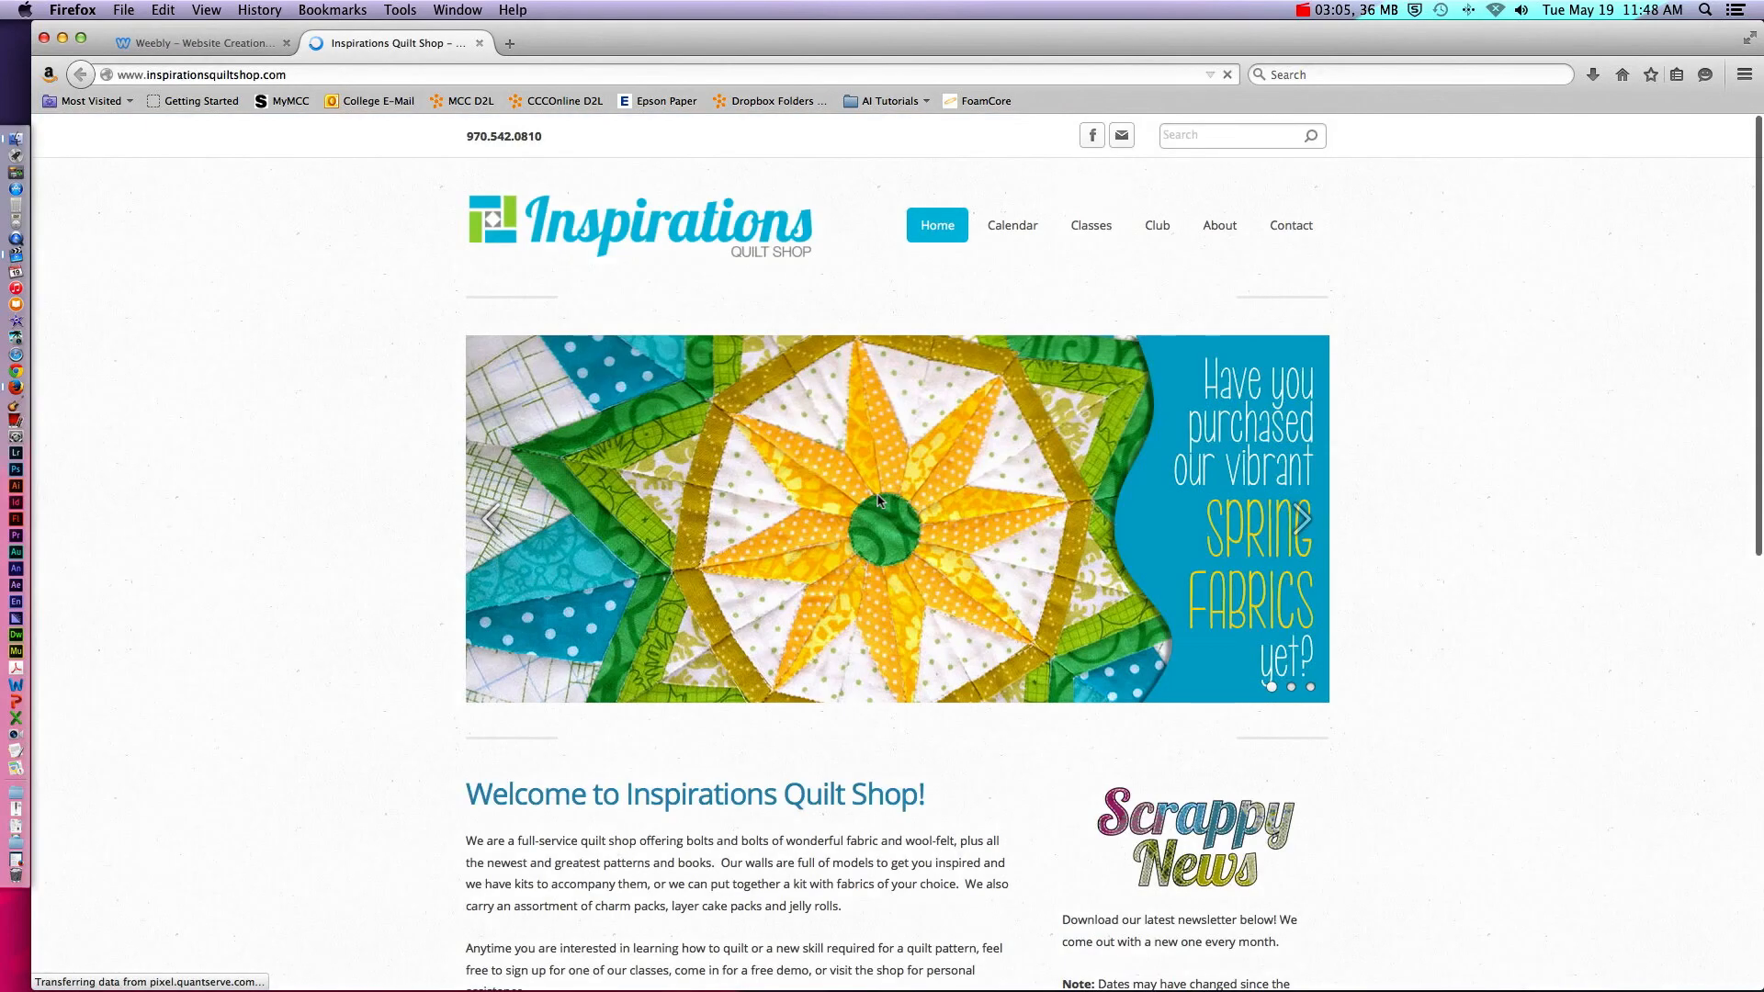
Download and open the May 2015 newsletter PDF from the live Scrappy News section, then close Acrobat
scroll(down, 3)
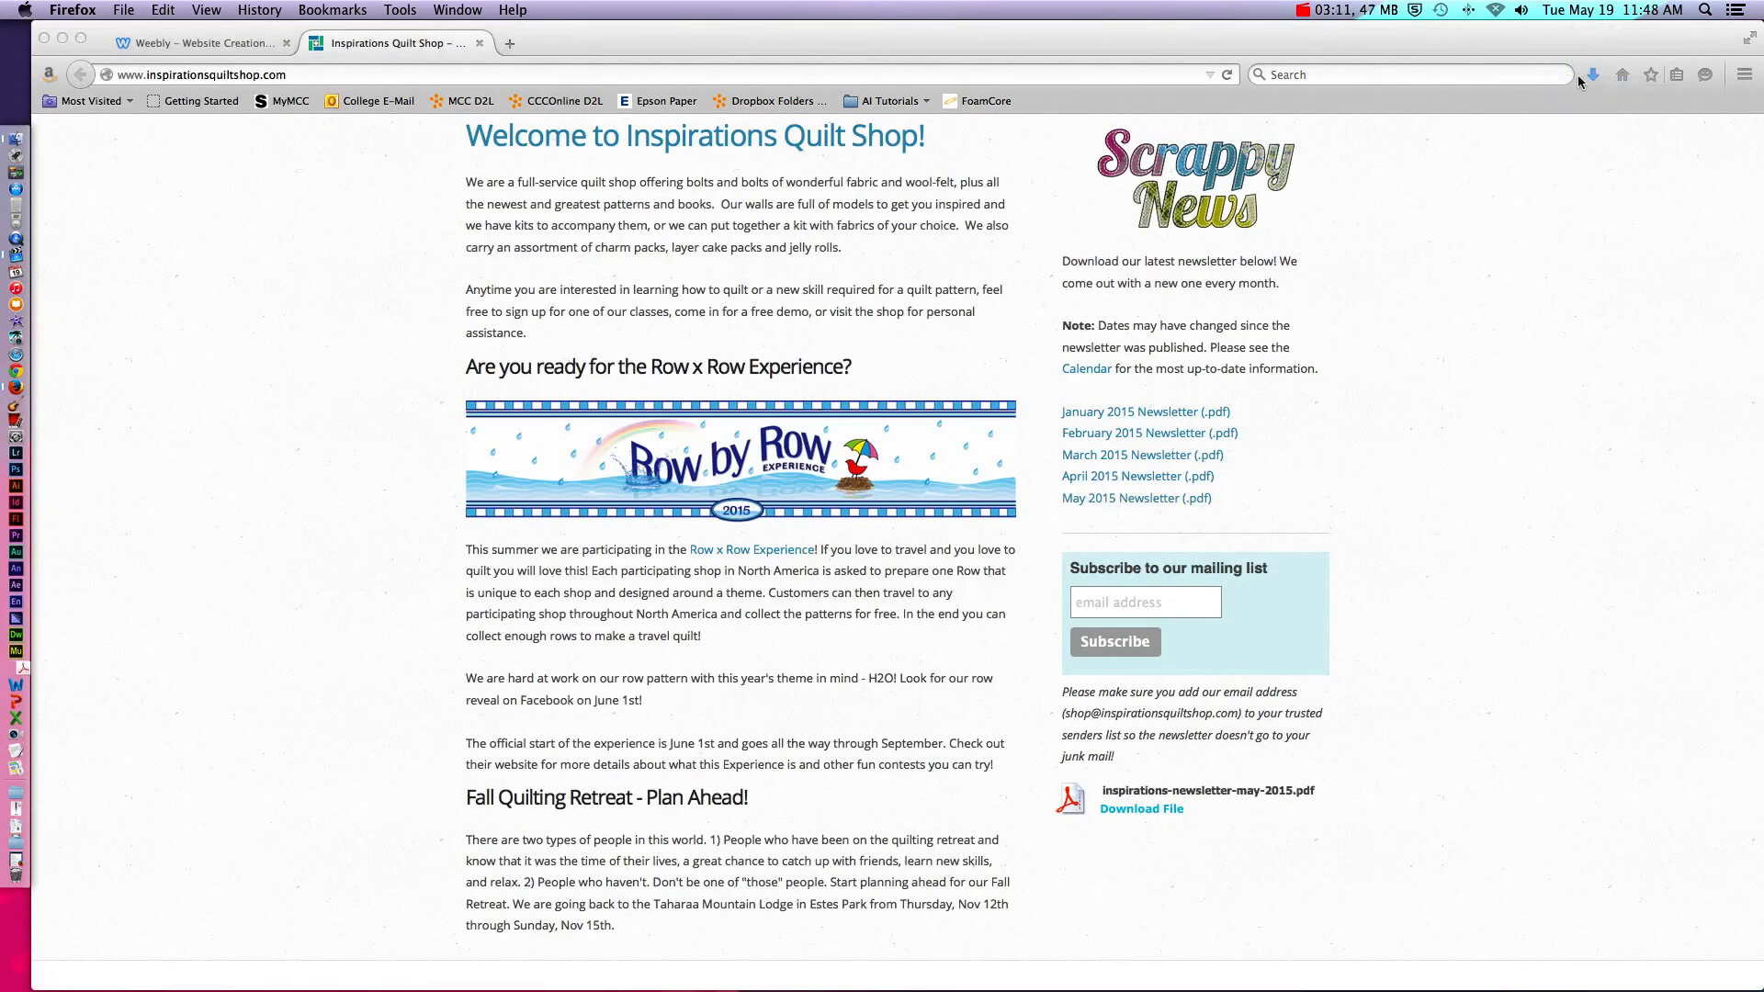
click(1593, 73)
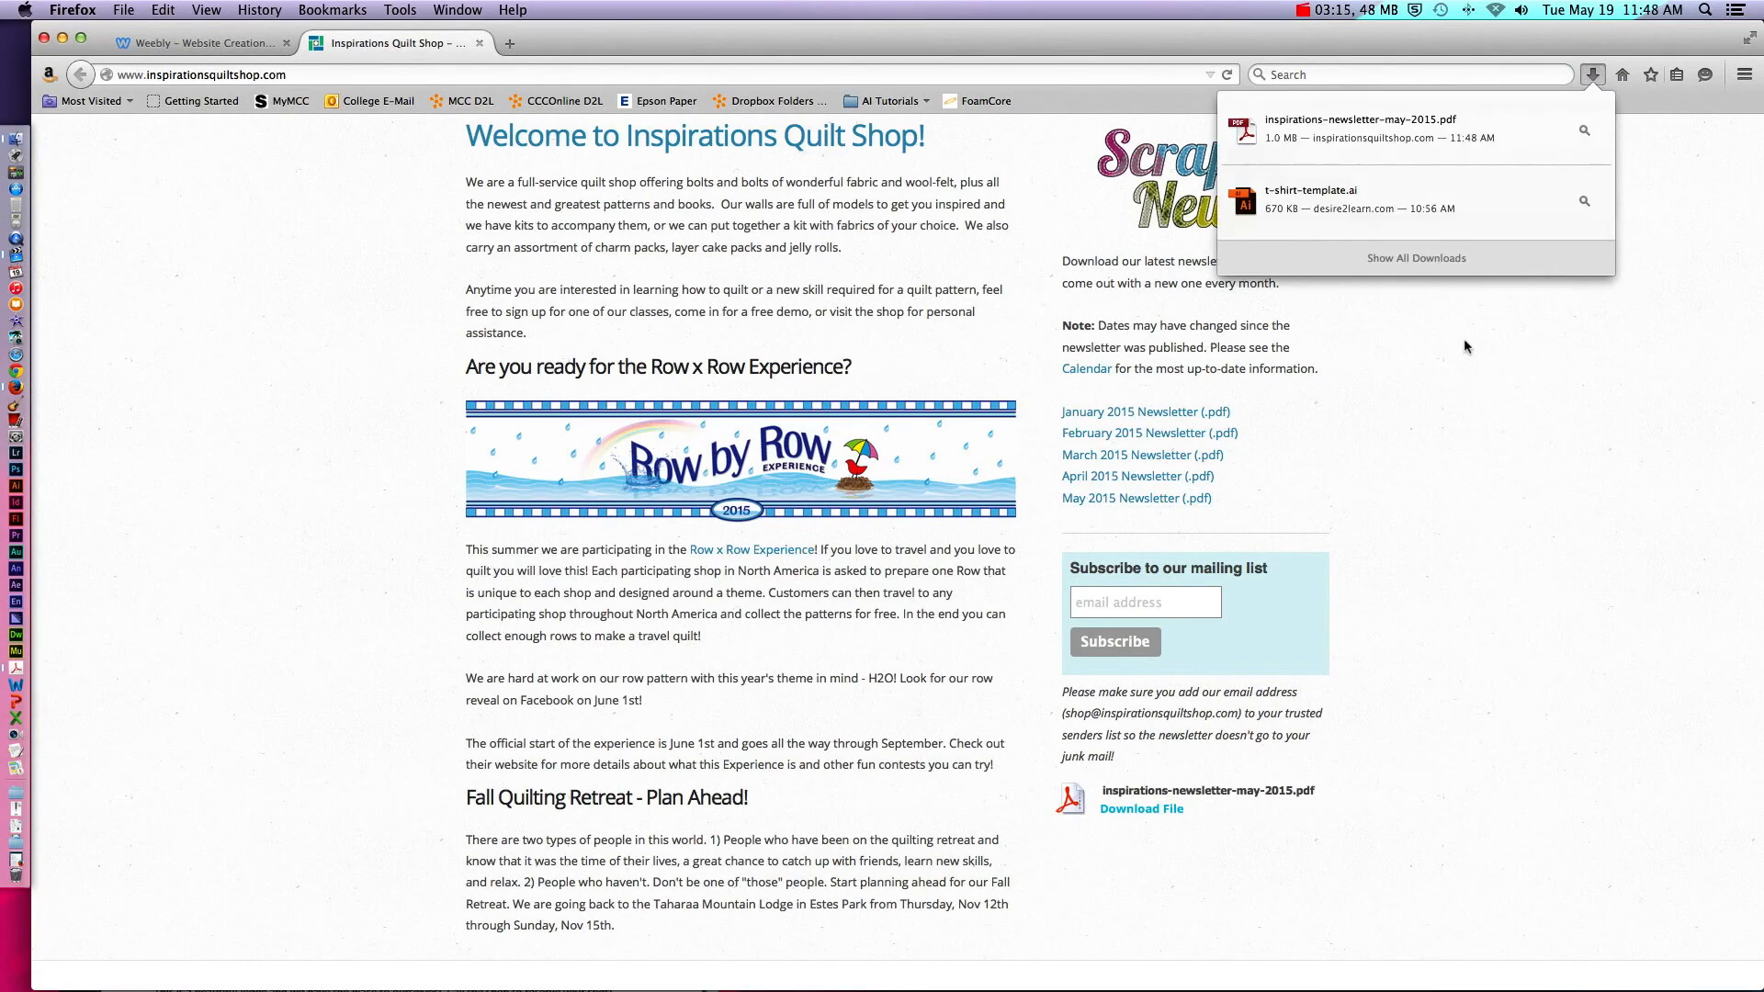
click(1141, 808)
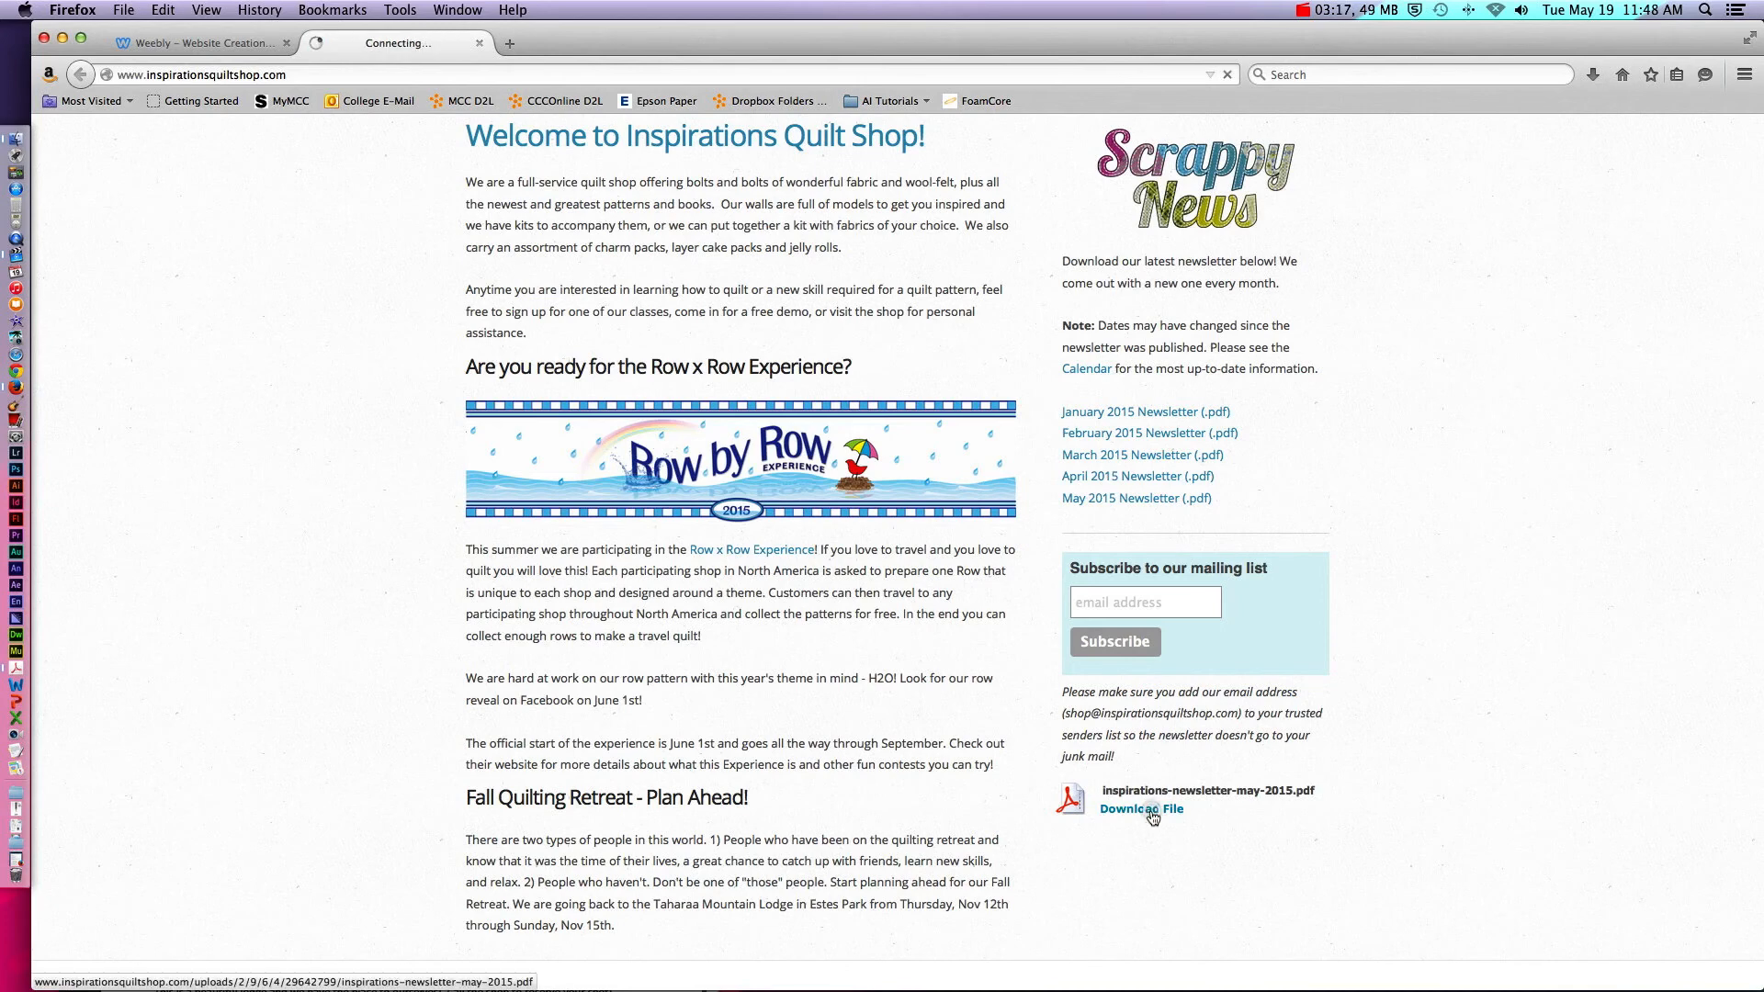
click(1141, 808)
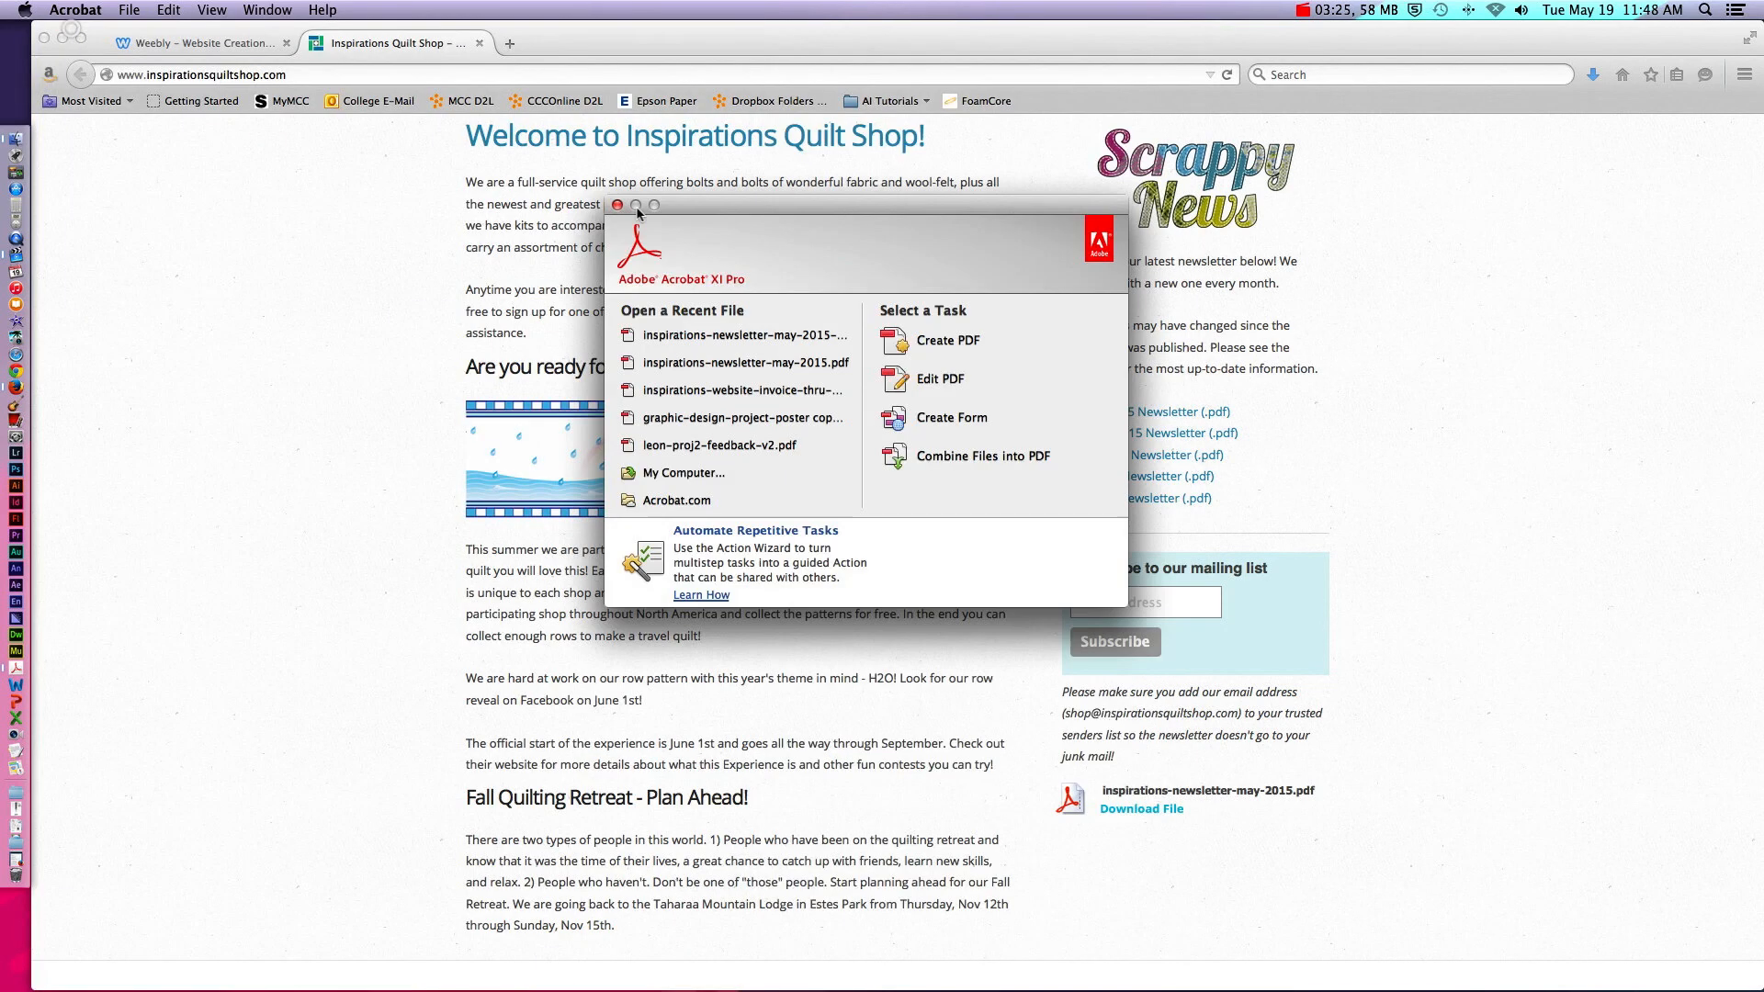
click(618, 204)
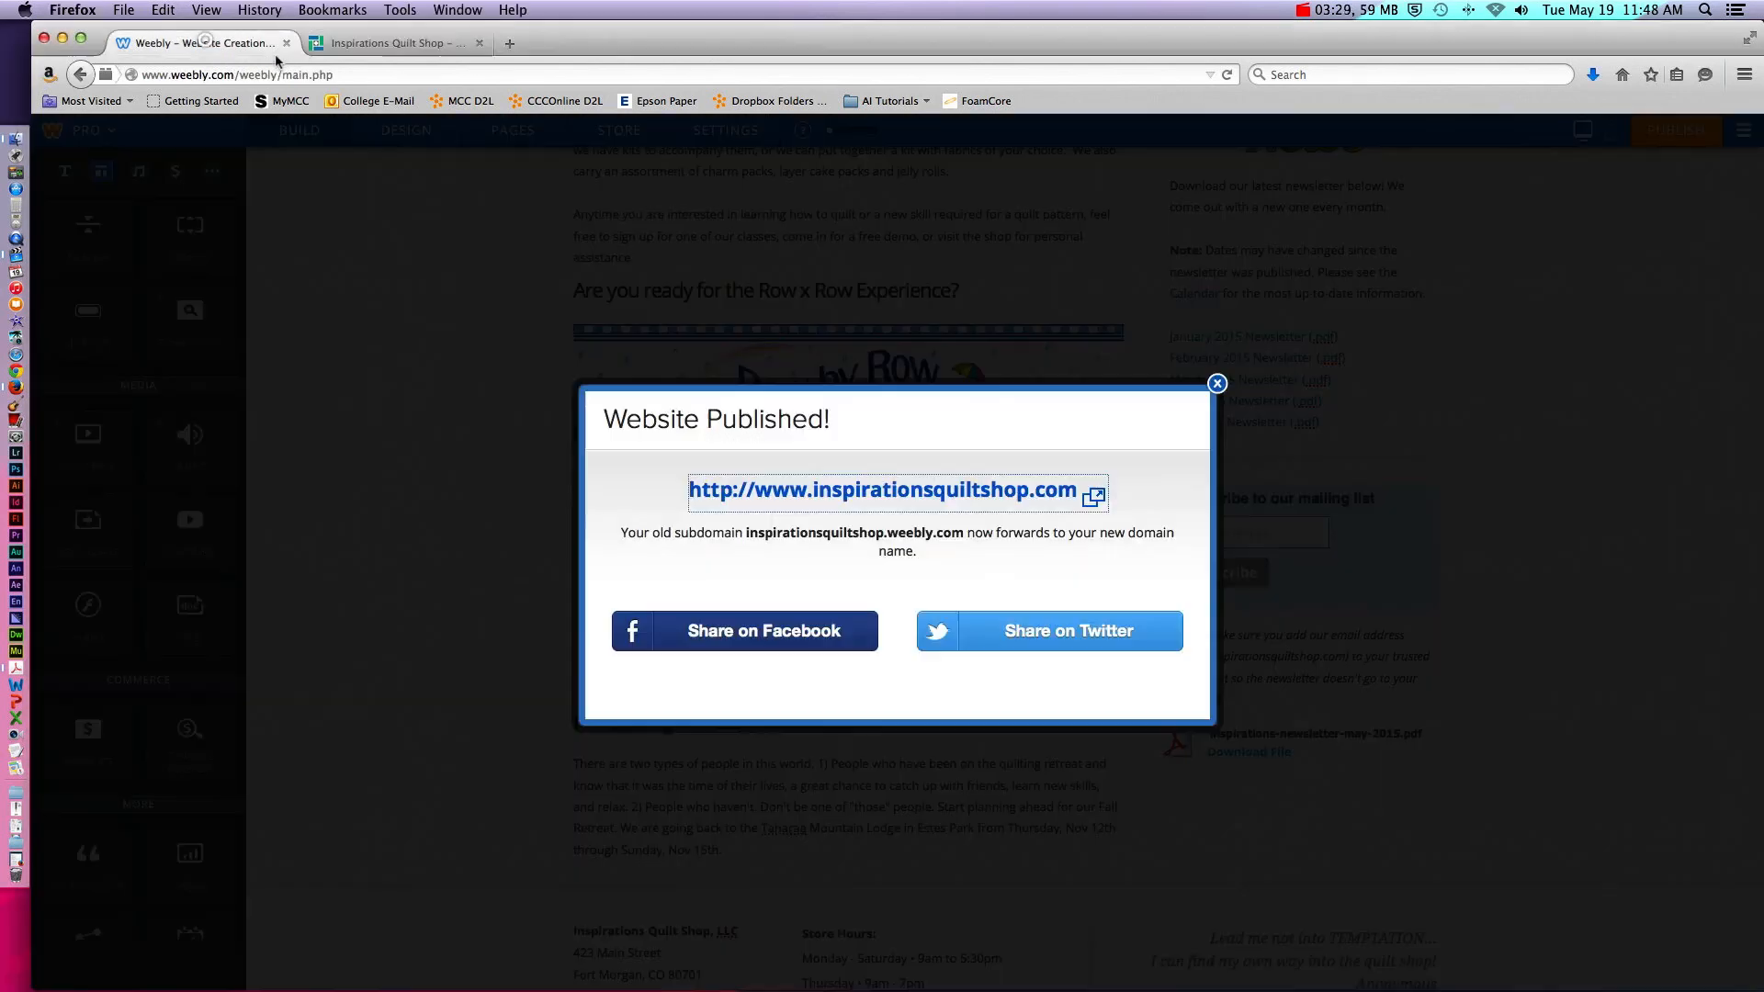
Dismiss the confirmation, publish the site again and open the live homepage in a new tab
click(1215, 384)
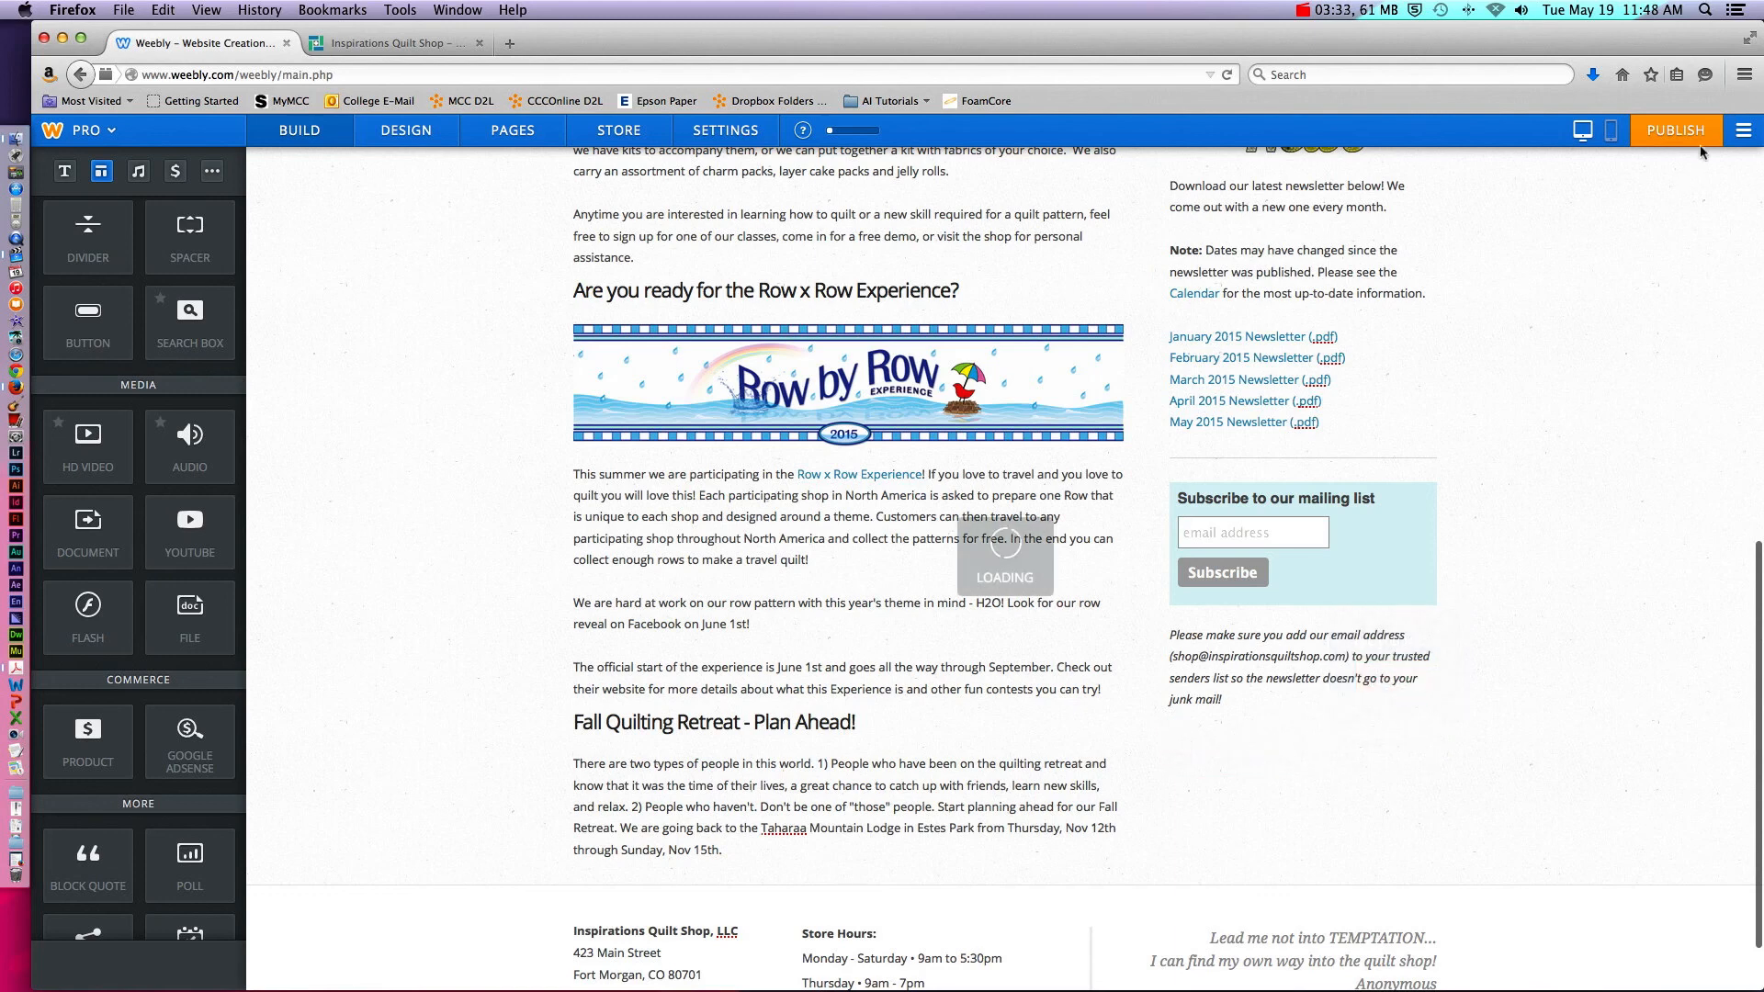
click(1675, 129)
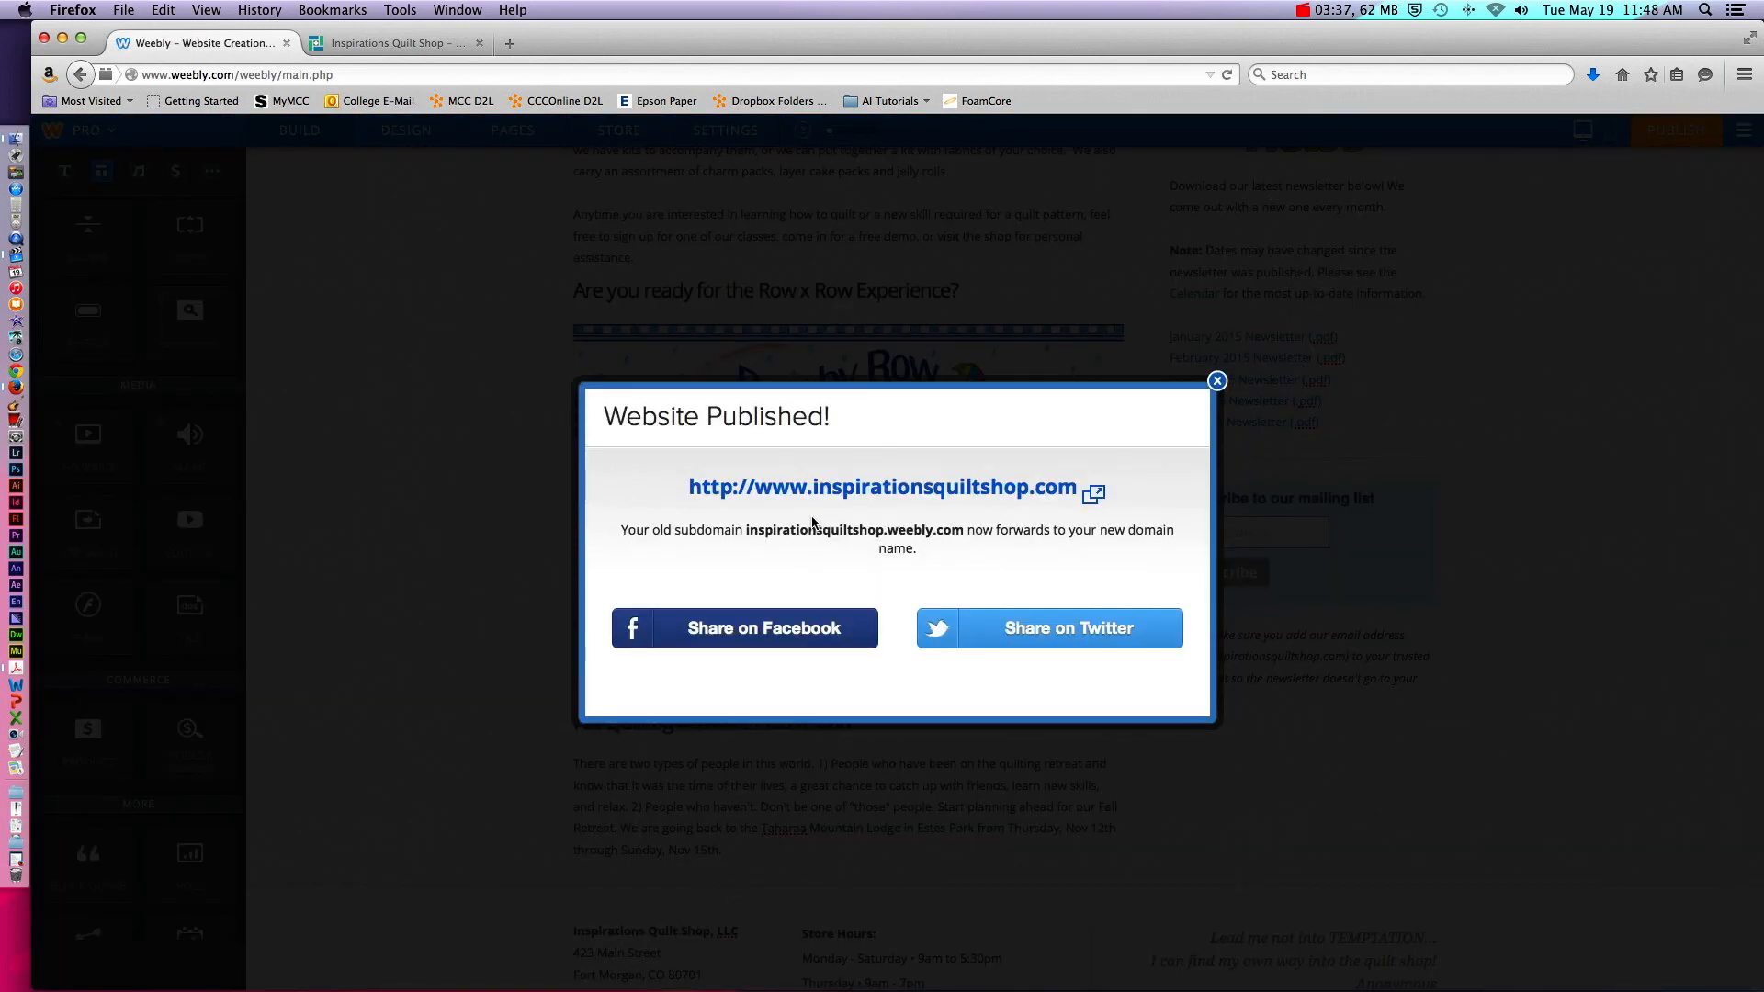
click(882, 485)
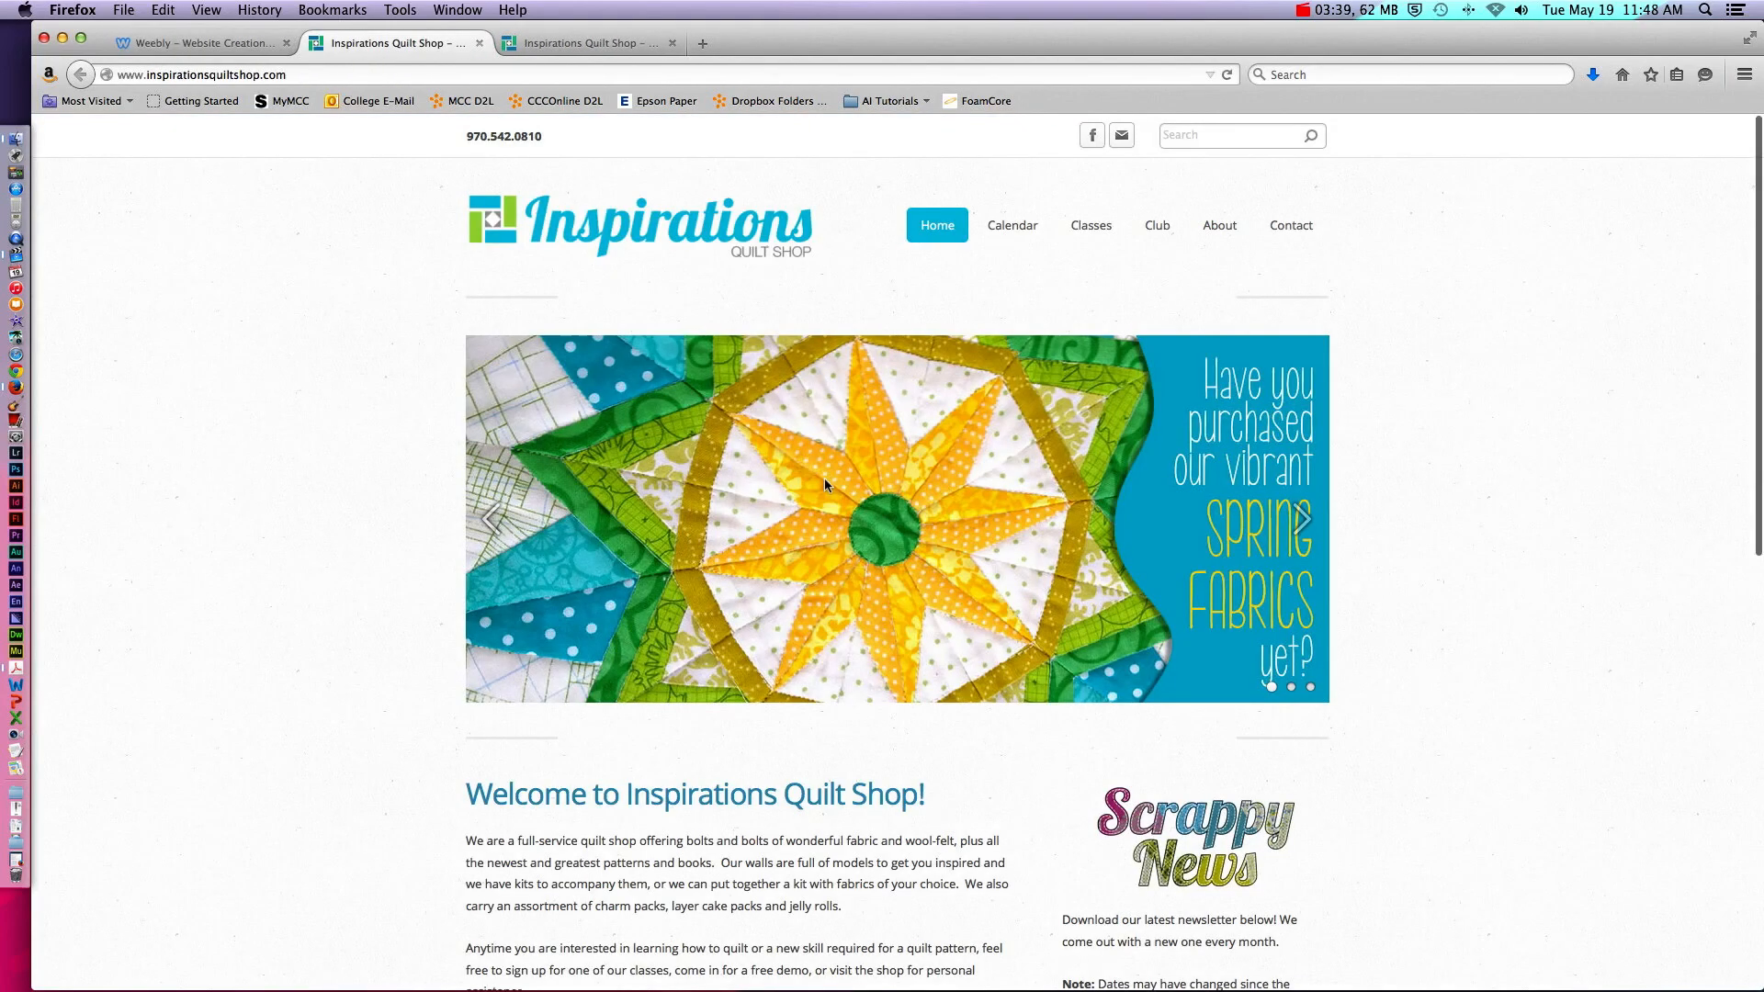